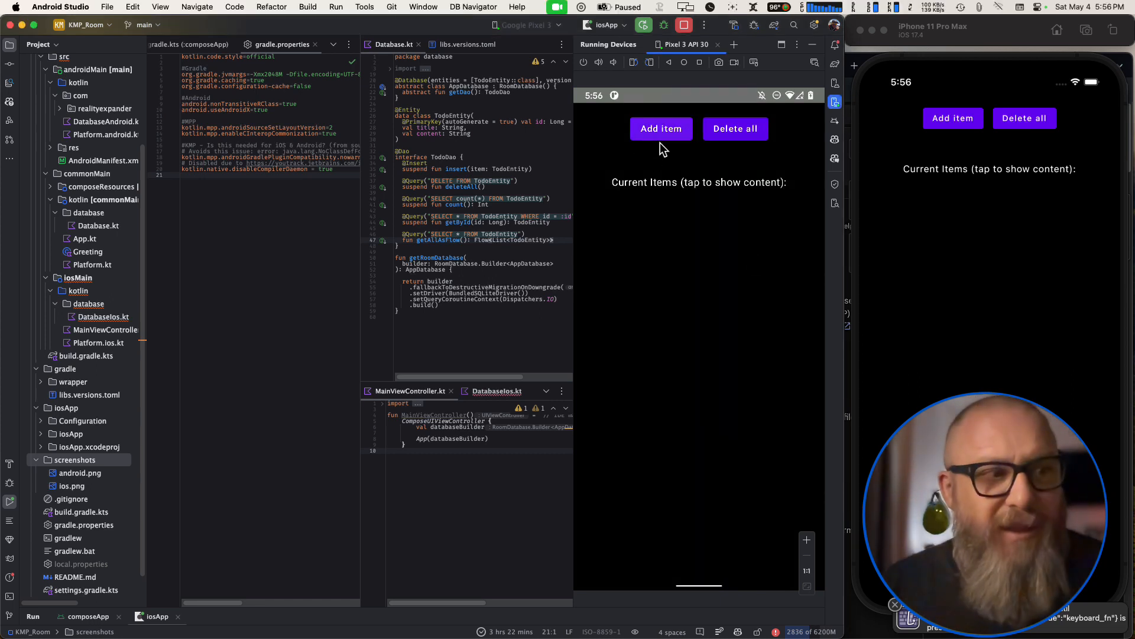
mouse_move(660, 129)
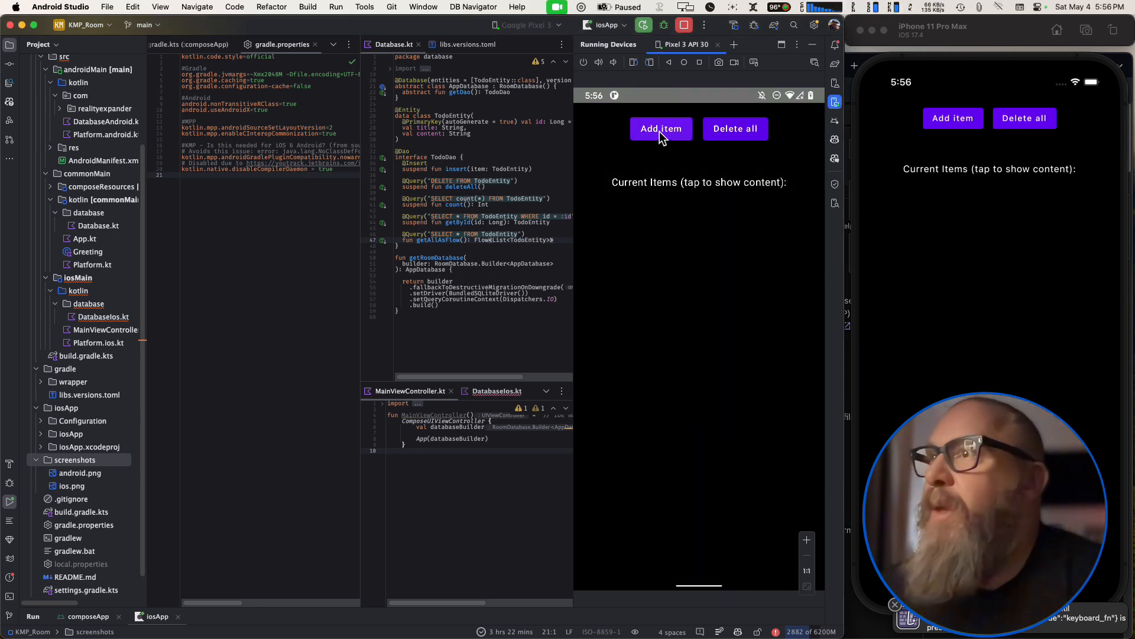
- Add items to the Android emulator list, then show the first item's content
left_click(660, 128)
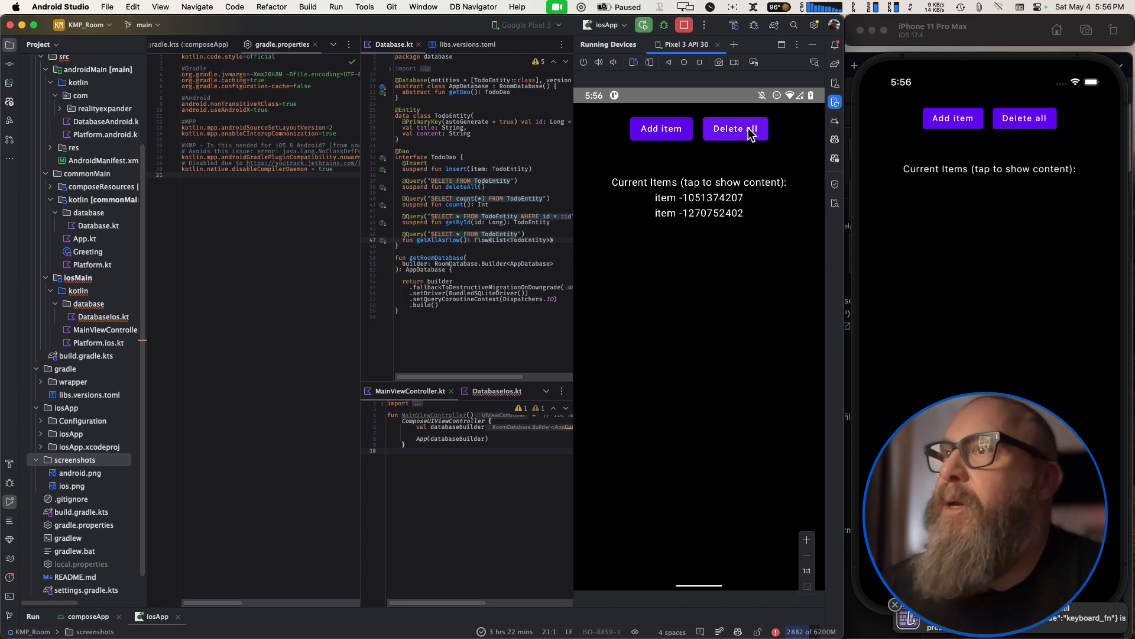
left_click(660, 128)
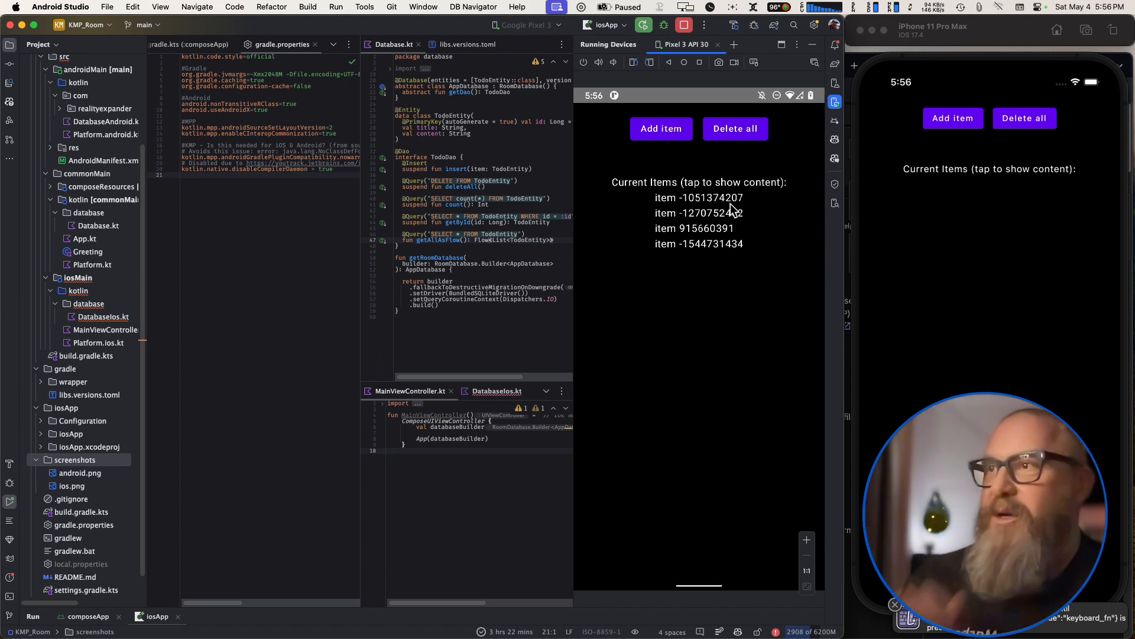
left_click(699, 197)
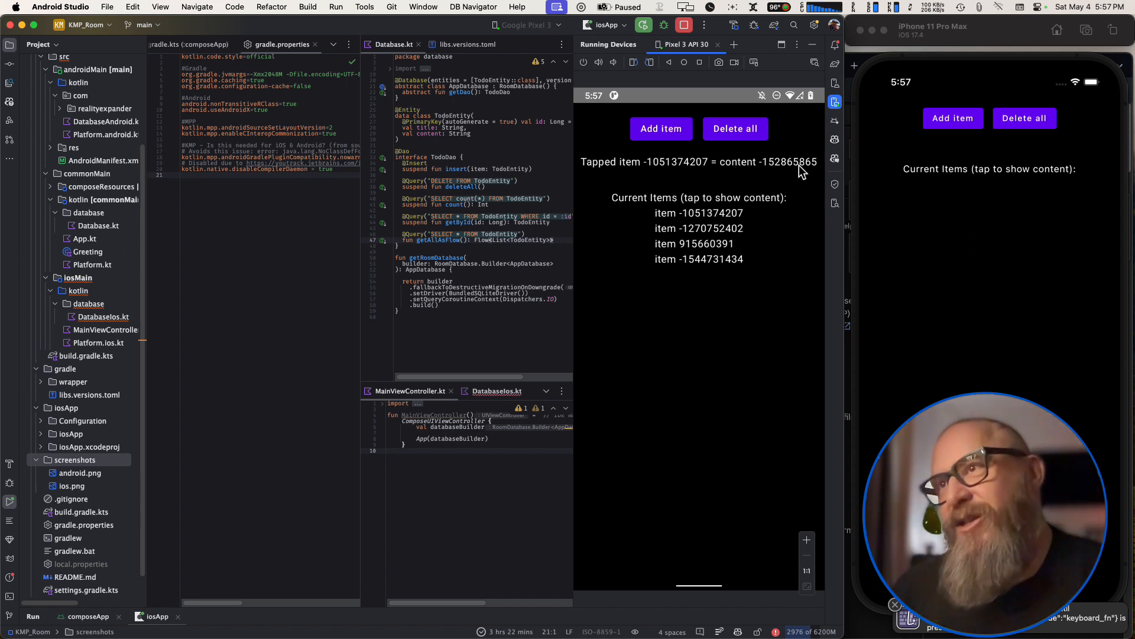
mouse_move(743, 189)
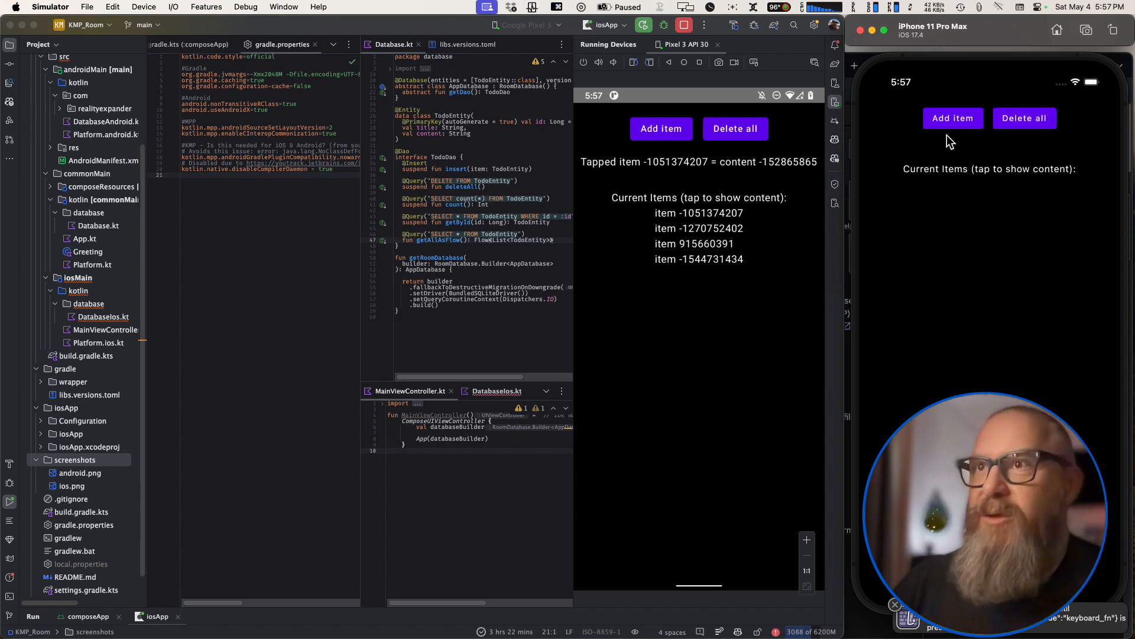
- Add items to the iOS simulator app so its list shows stored entries
left_click(953, 119)
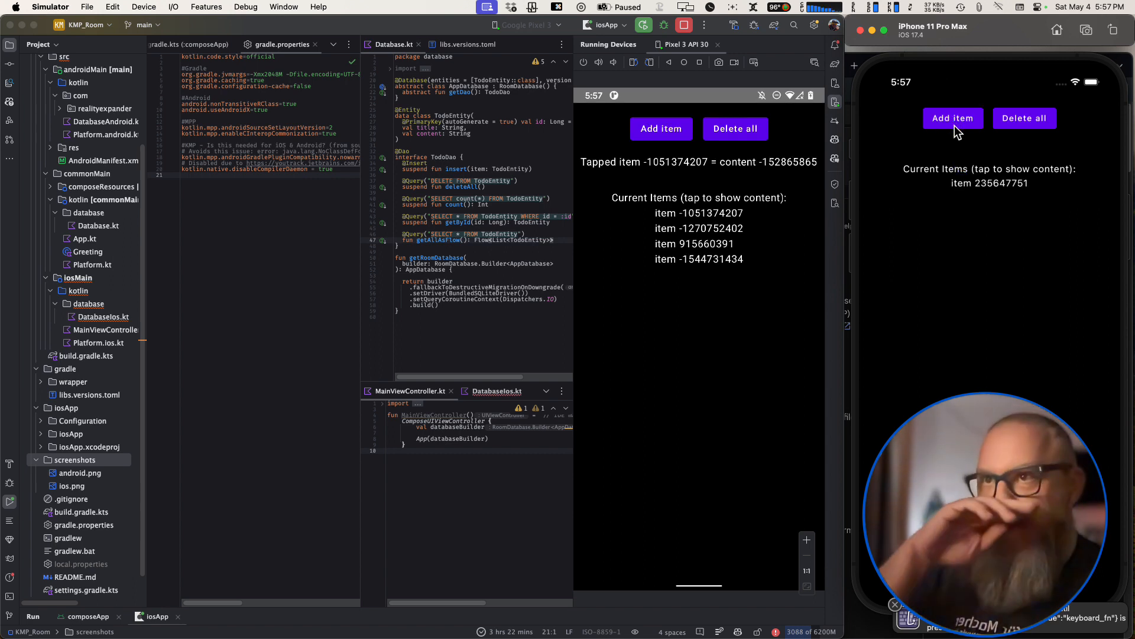
left_click(953, 118)
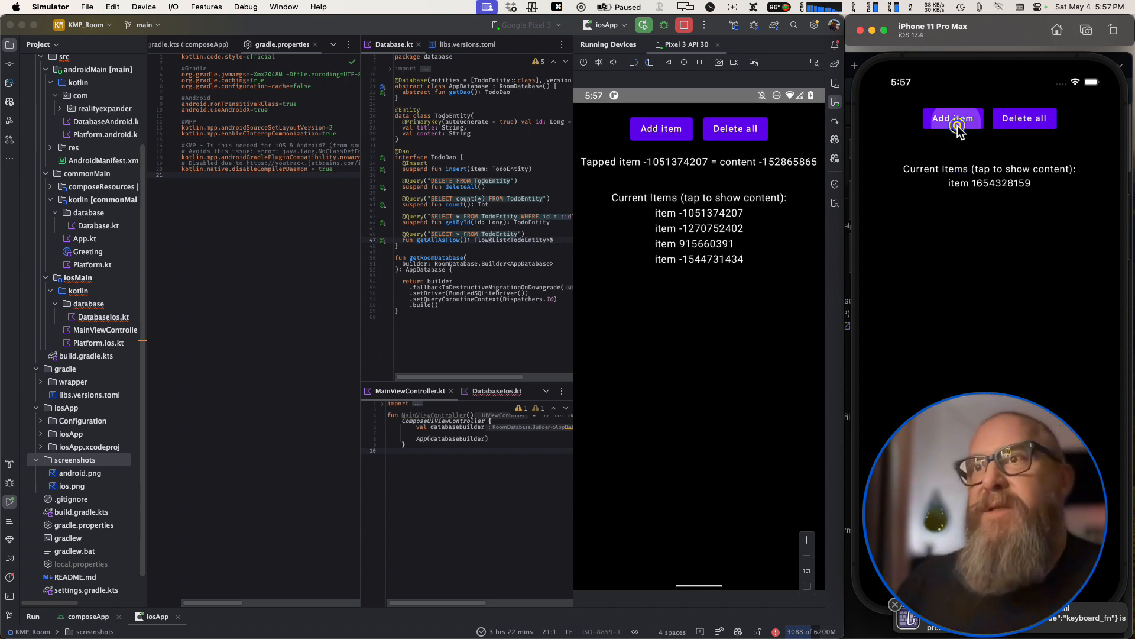
left_click(953, 118)
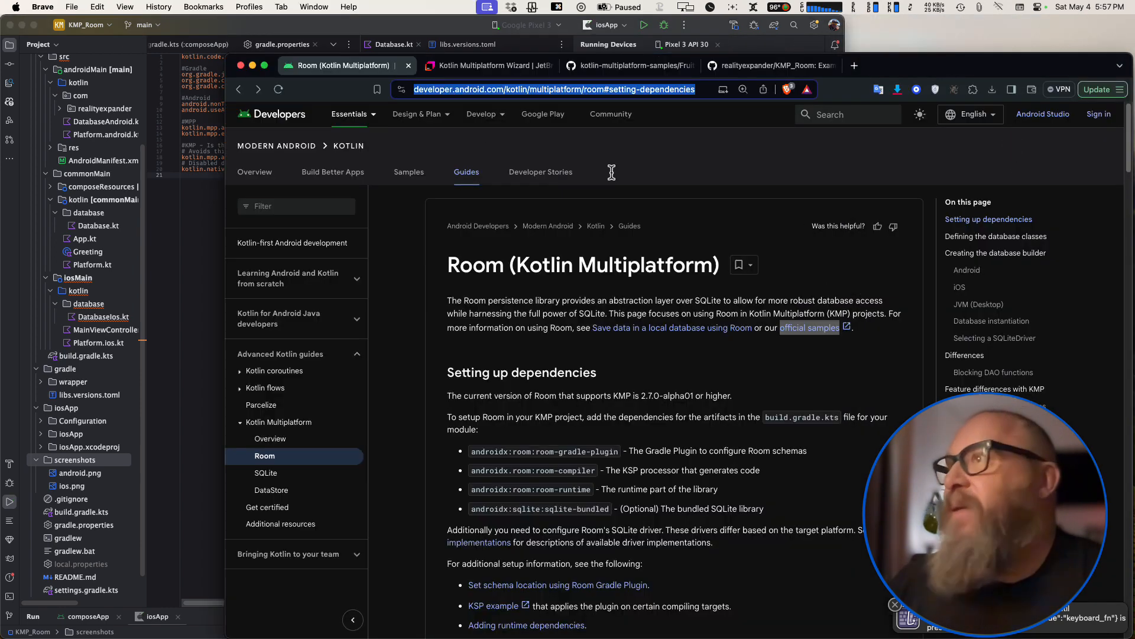
mouse_move(495, 65)
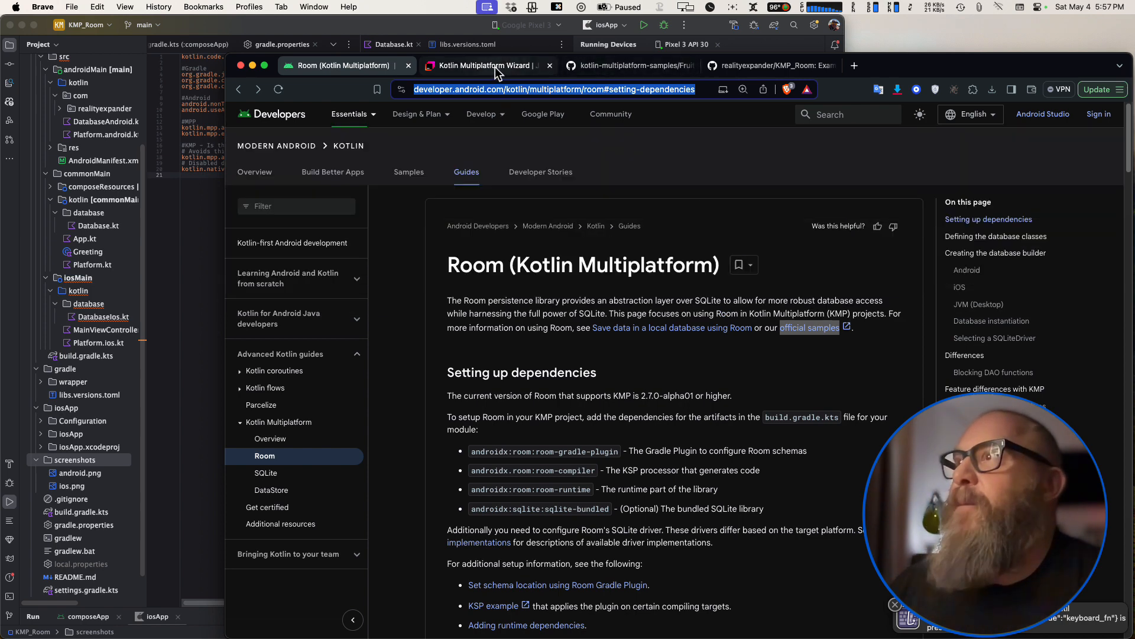
- Show the KMP_Room wizard setup with Android and iOS targets sharing Compose UI
left_click(481, 65)
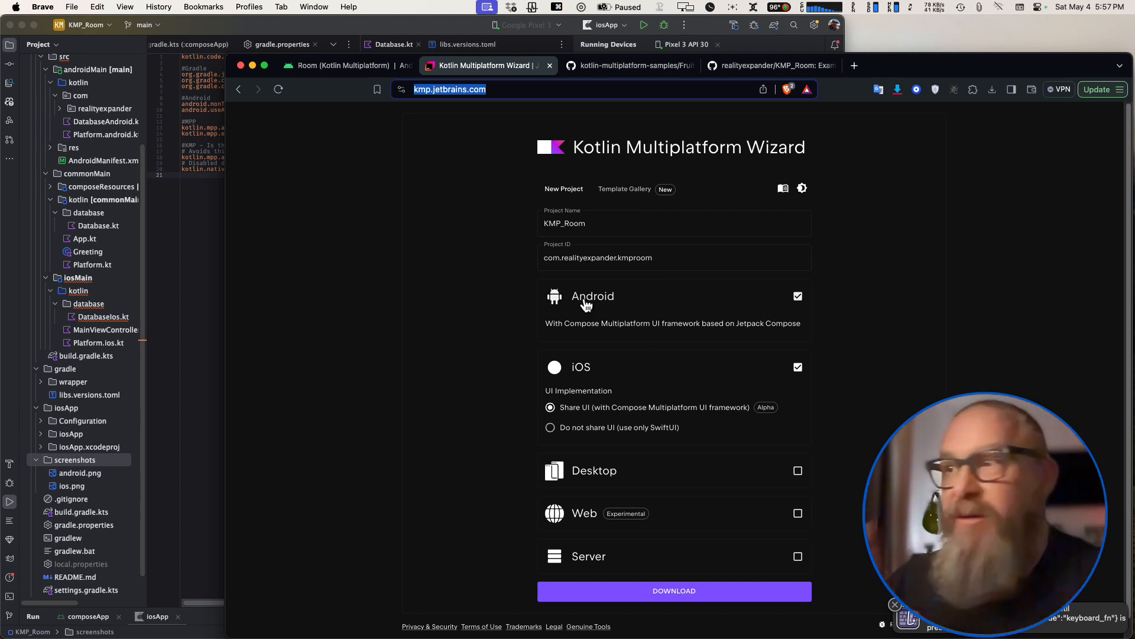
mouse_move(599, 363)
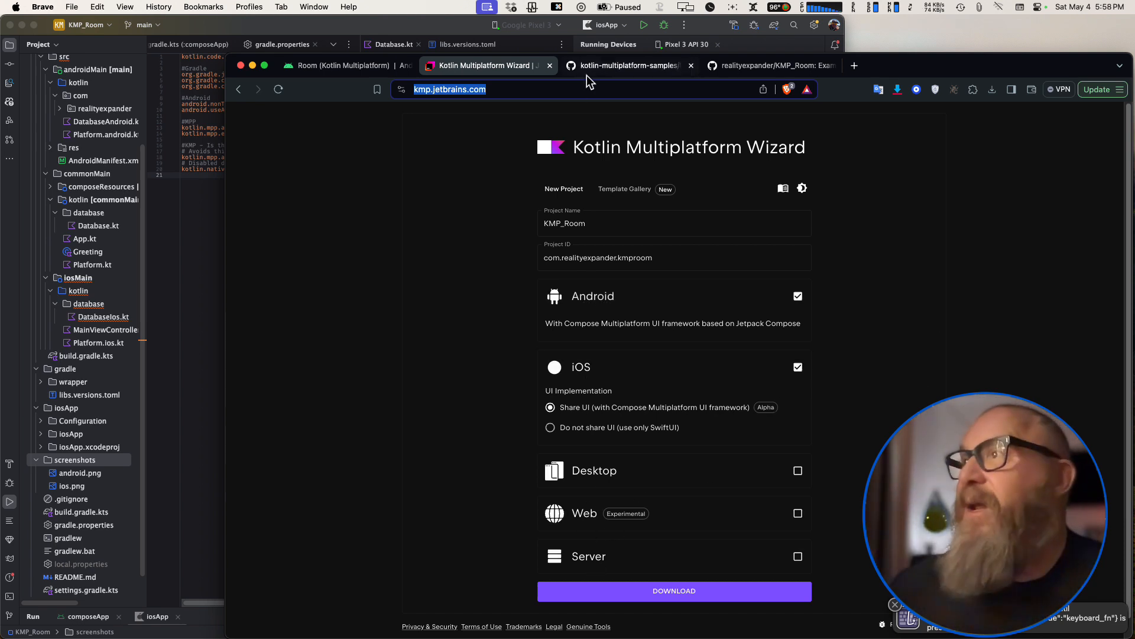
- View the Fruitties sample and KMP_Room repos, then return to the Room KMP docs
left_click(624, 65)
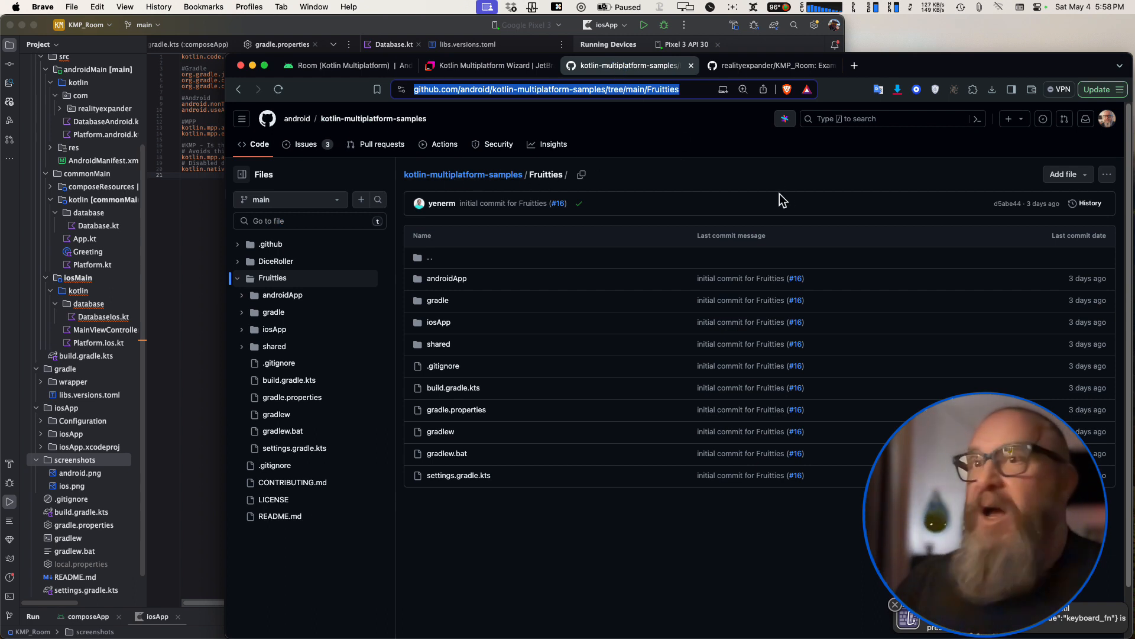
mouse_move(813, 234)
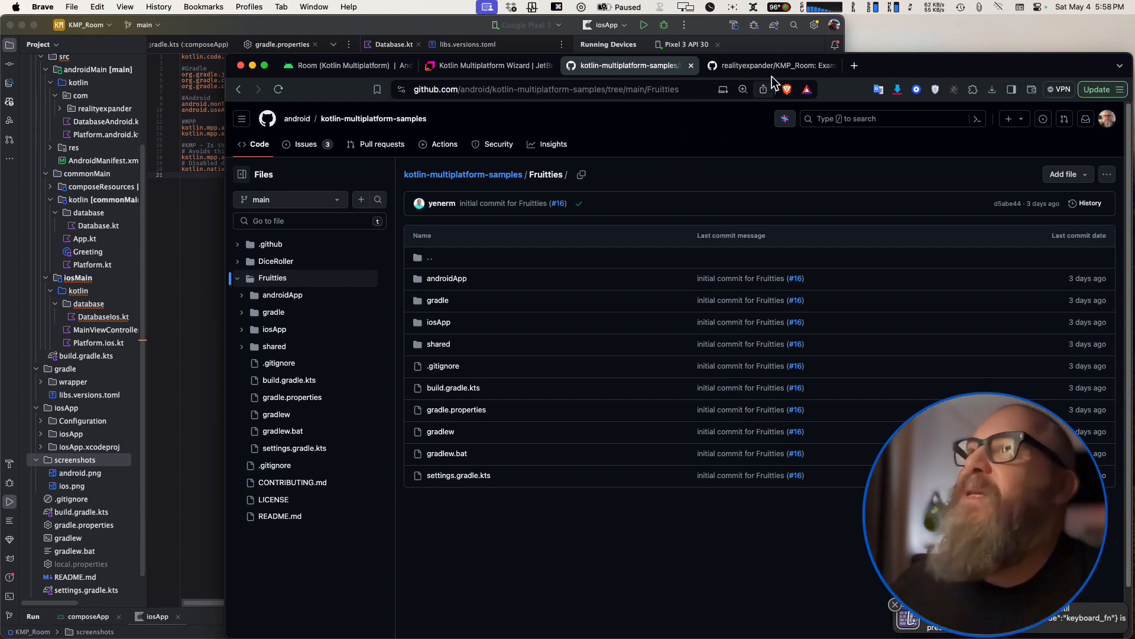
left_click(772, 66)
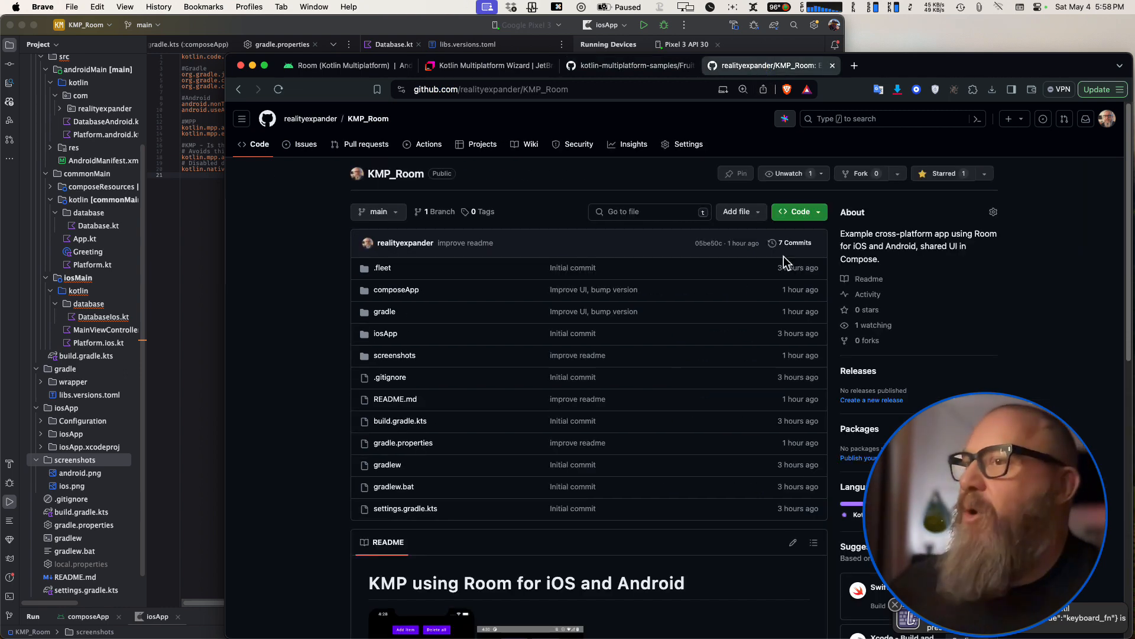
mouse_move(314, 354)
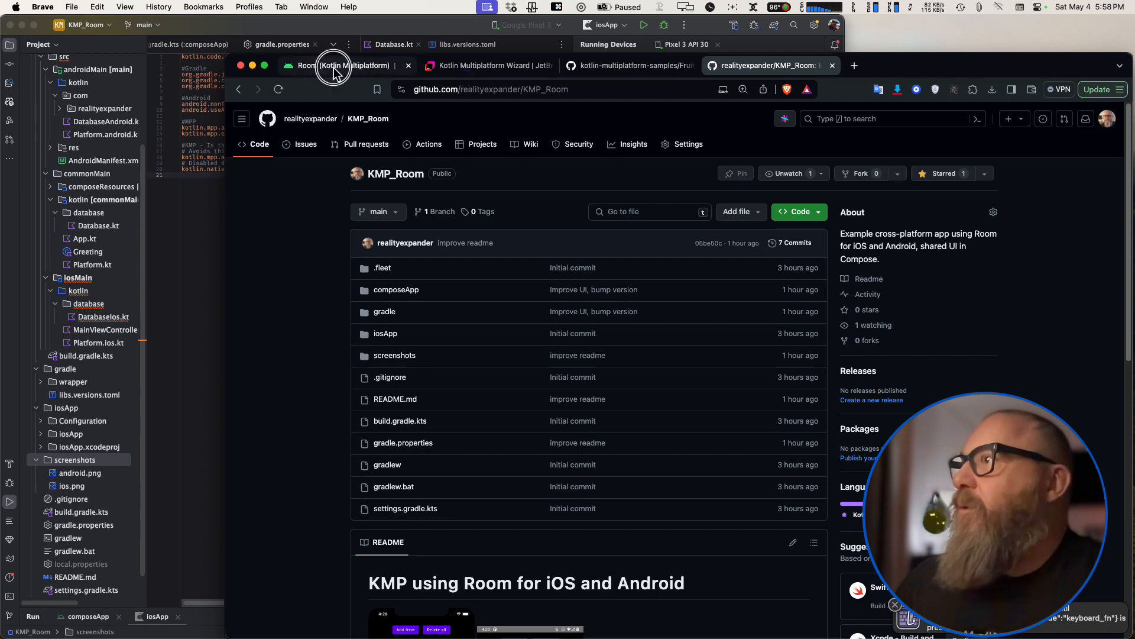
left_click(335, 66)
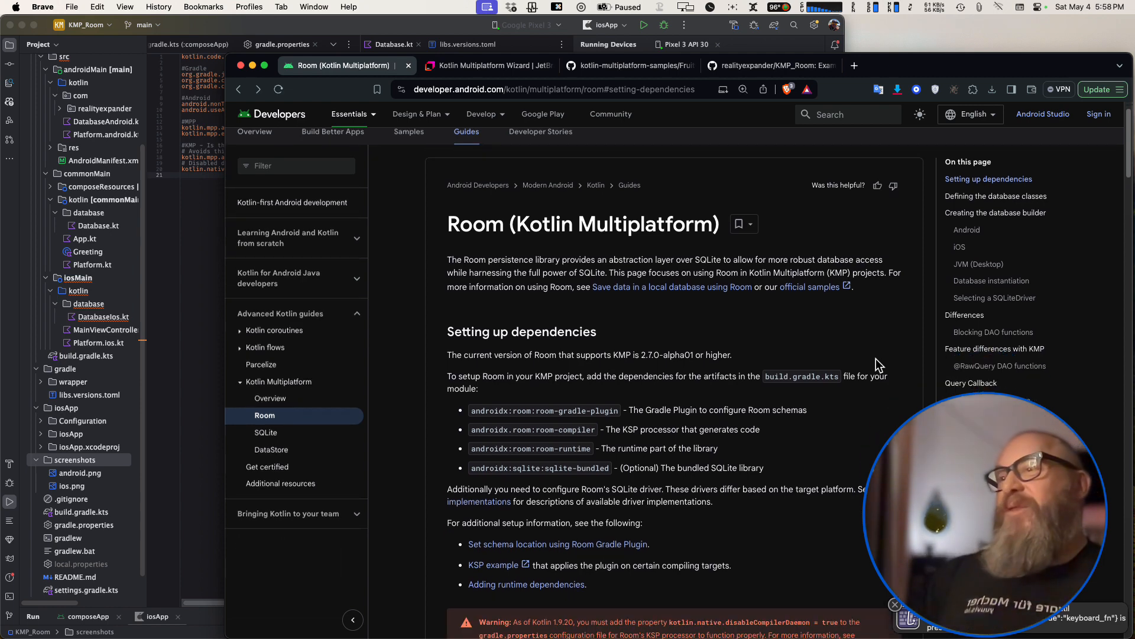
- Scroll the Room KMP docs to 'Creating the database builder' and its Android sample
scroll("down", 3)
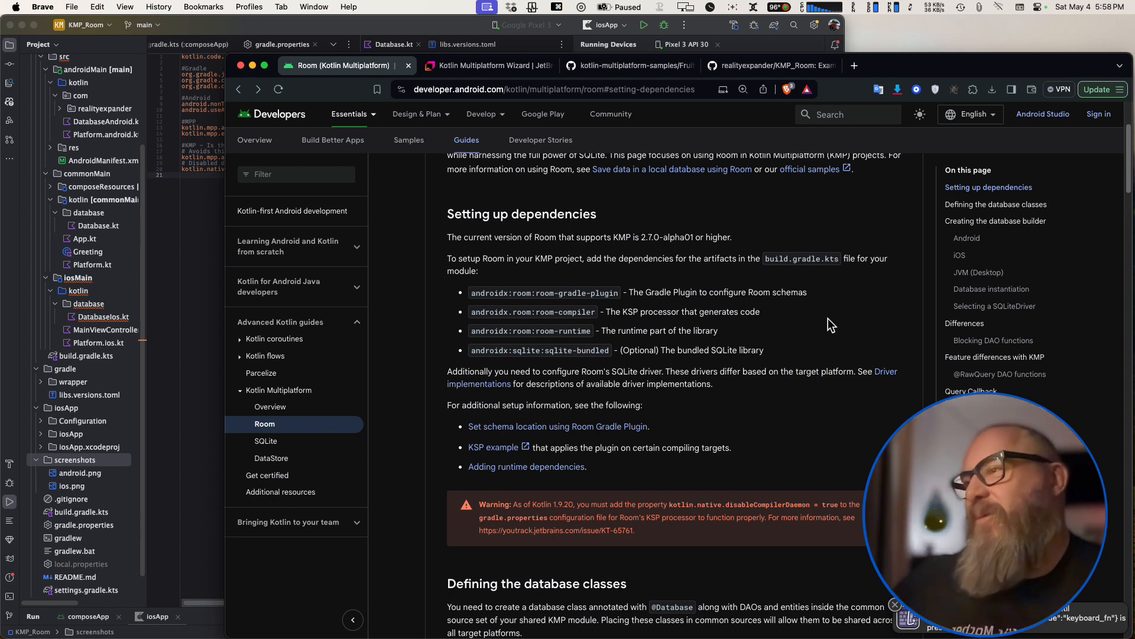
scroll("down", 3)
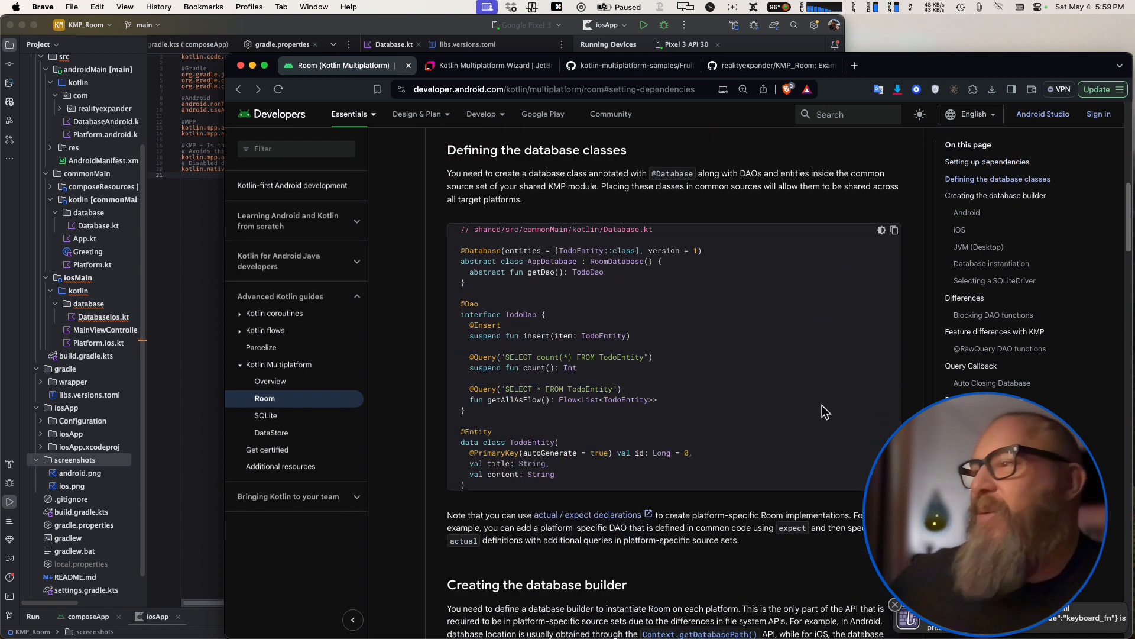
scroll("down", 3)
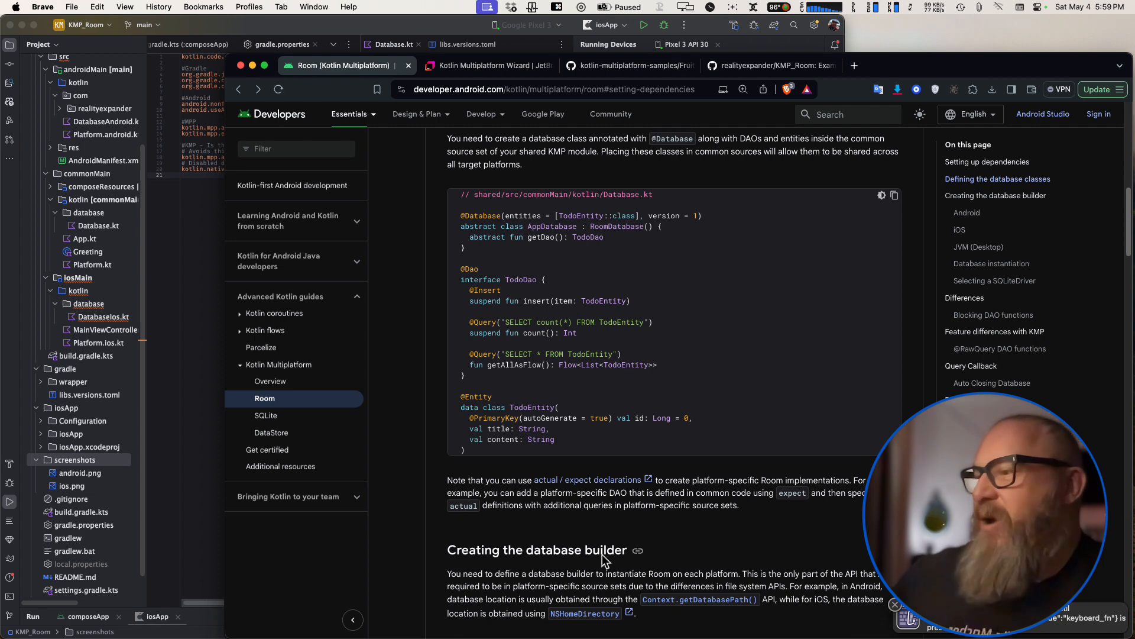
scroll("down", 3)
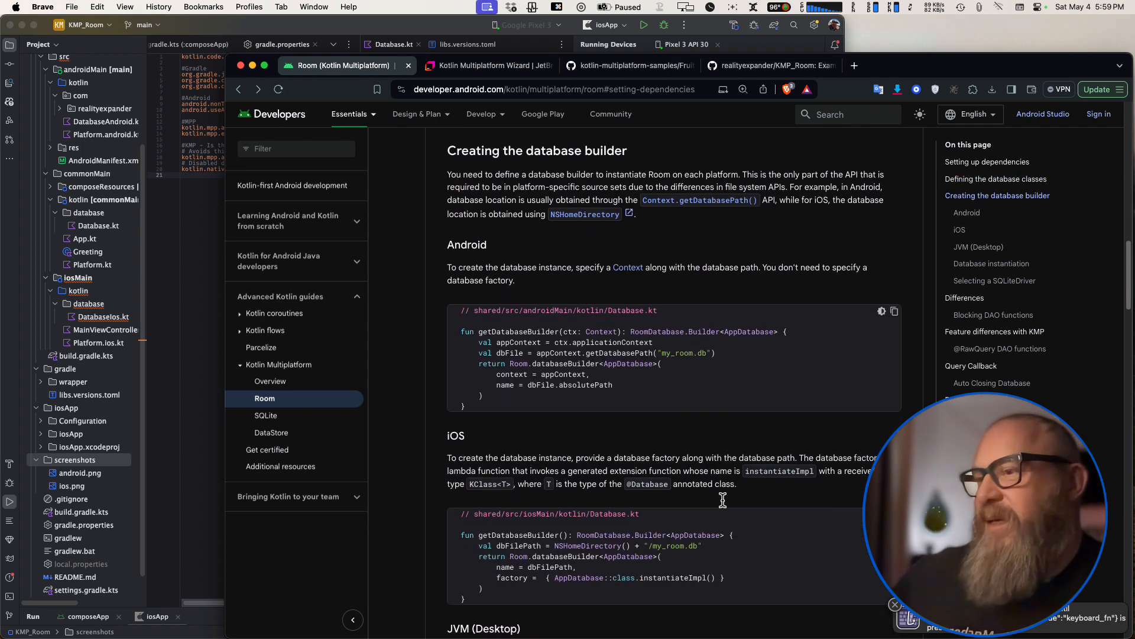
scroll("down", 3)
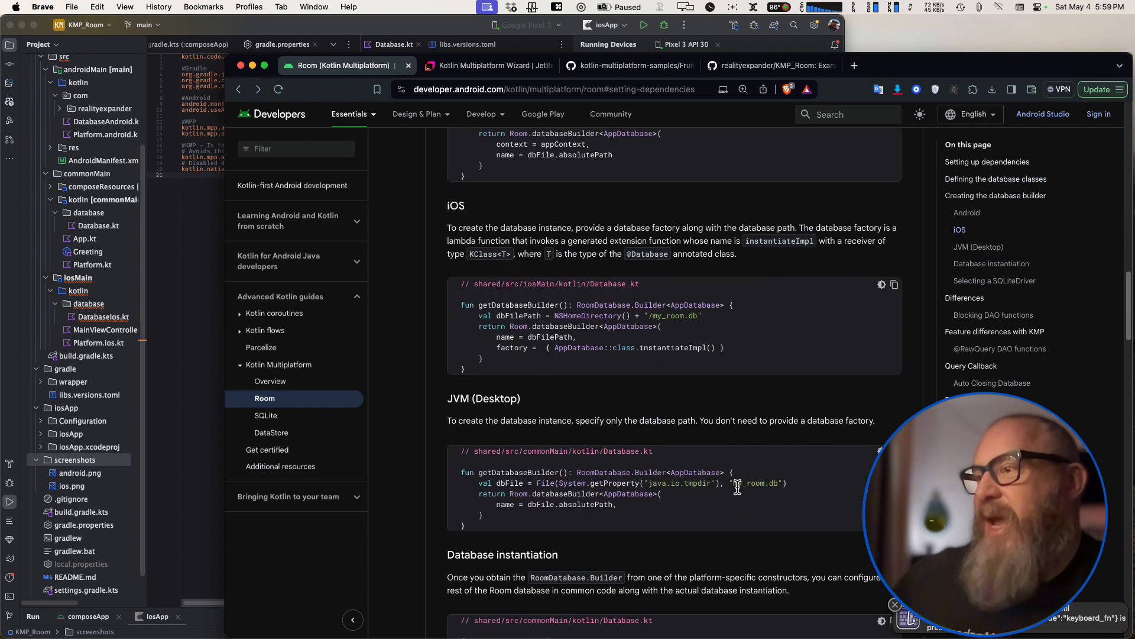
scroll("down", 3)
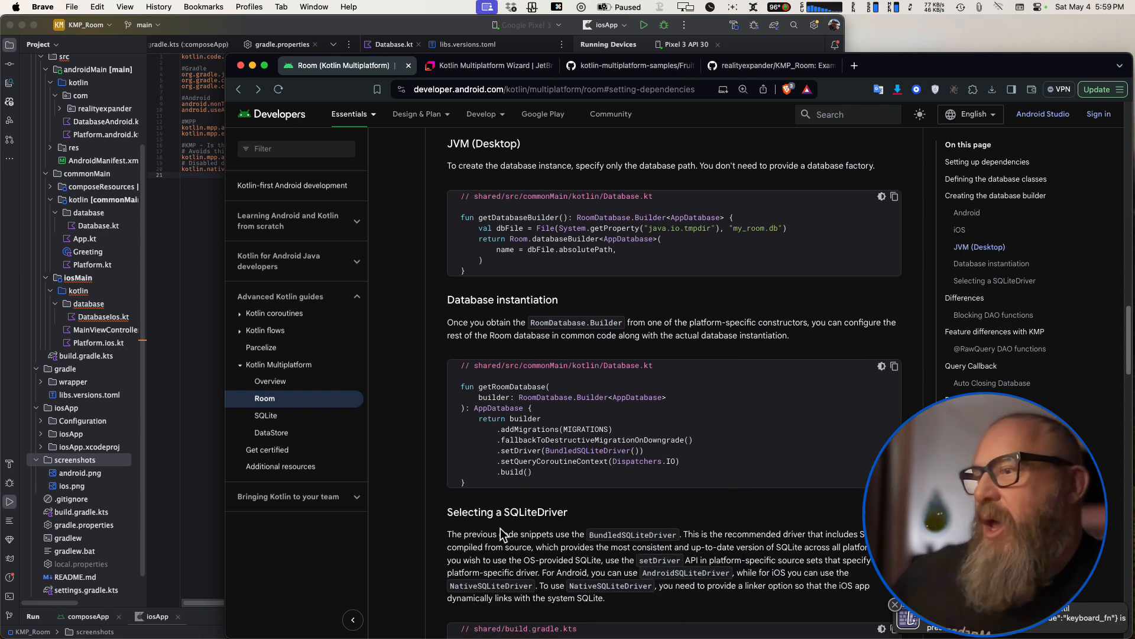
scroll("up", 3)
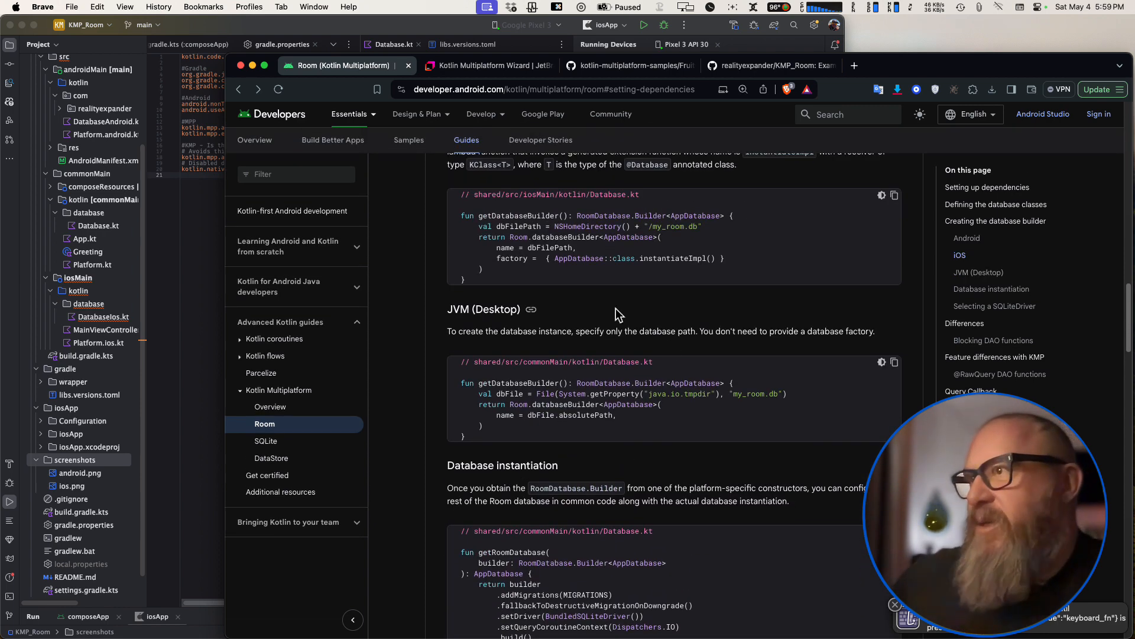
scroll("down", 3)
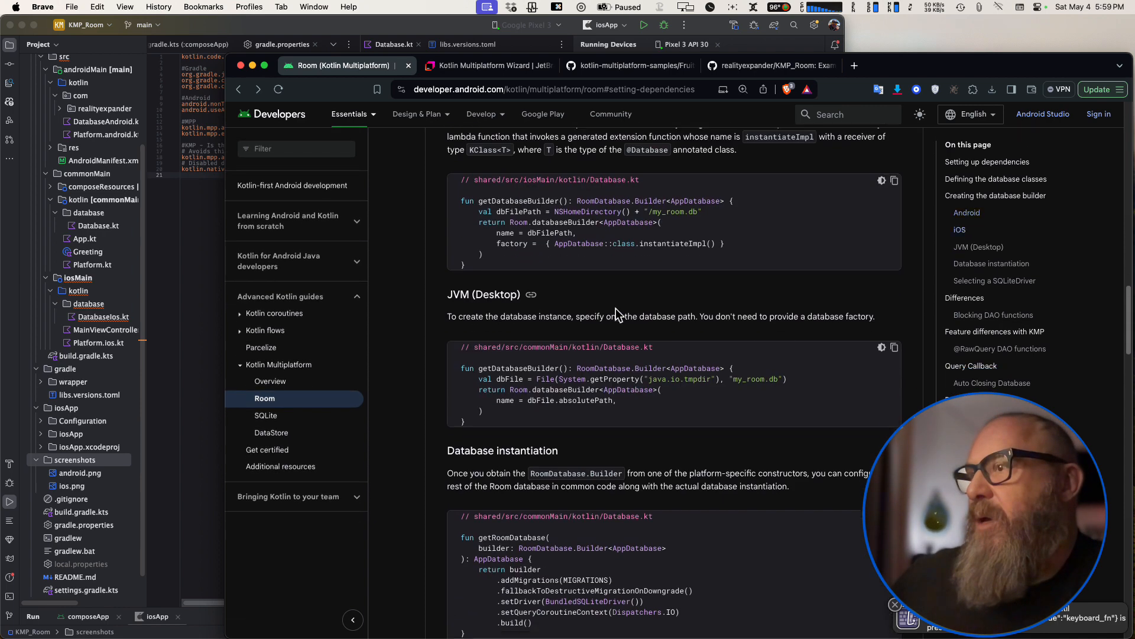
scroll("down", 3)
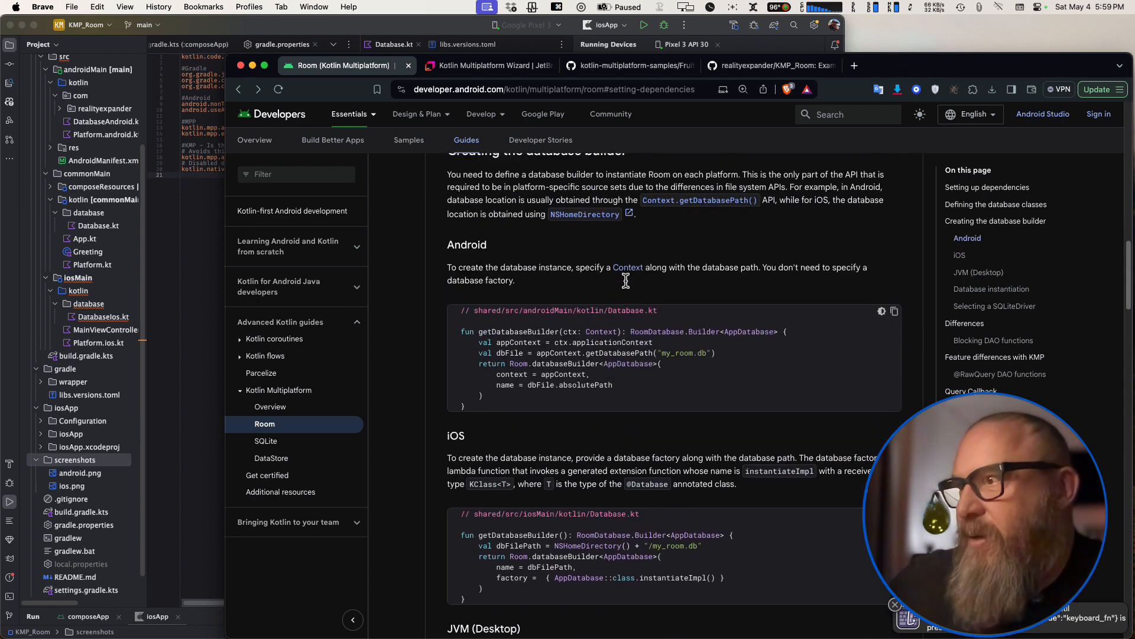
scroll("up", 3)
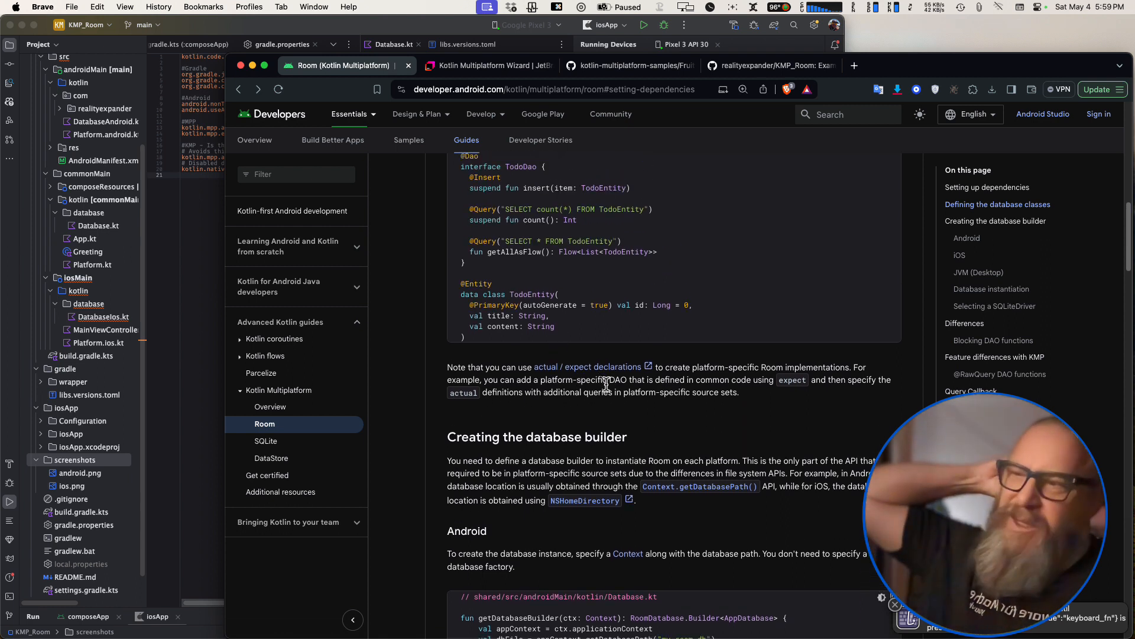
mouse_move(776, 365)
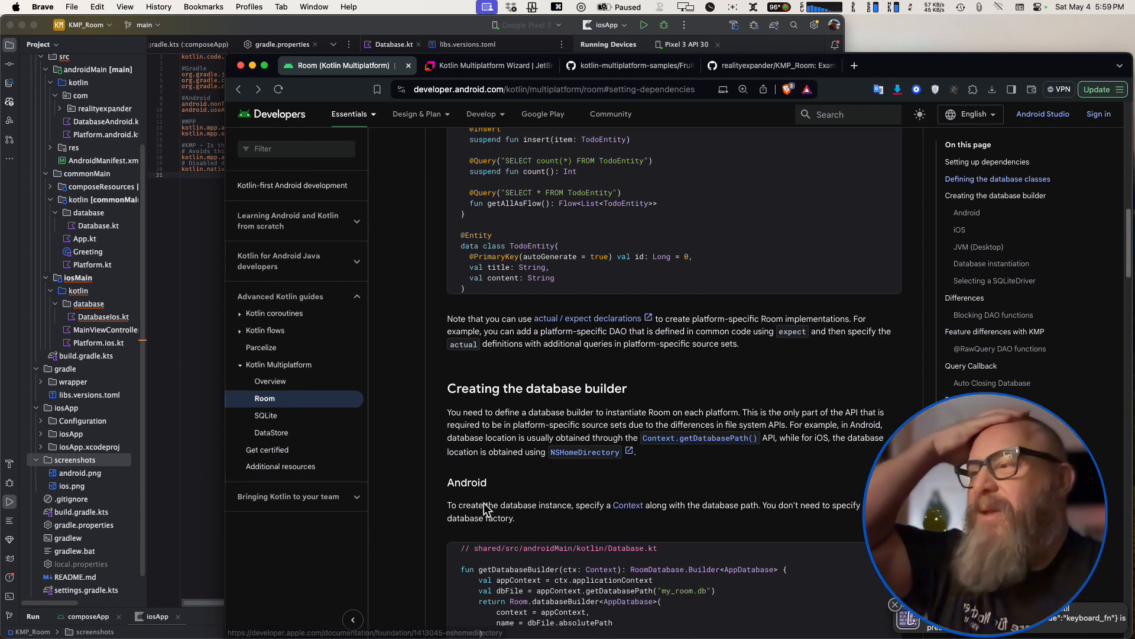
mouse_move(669, 539)
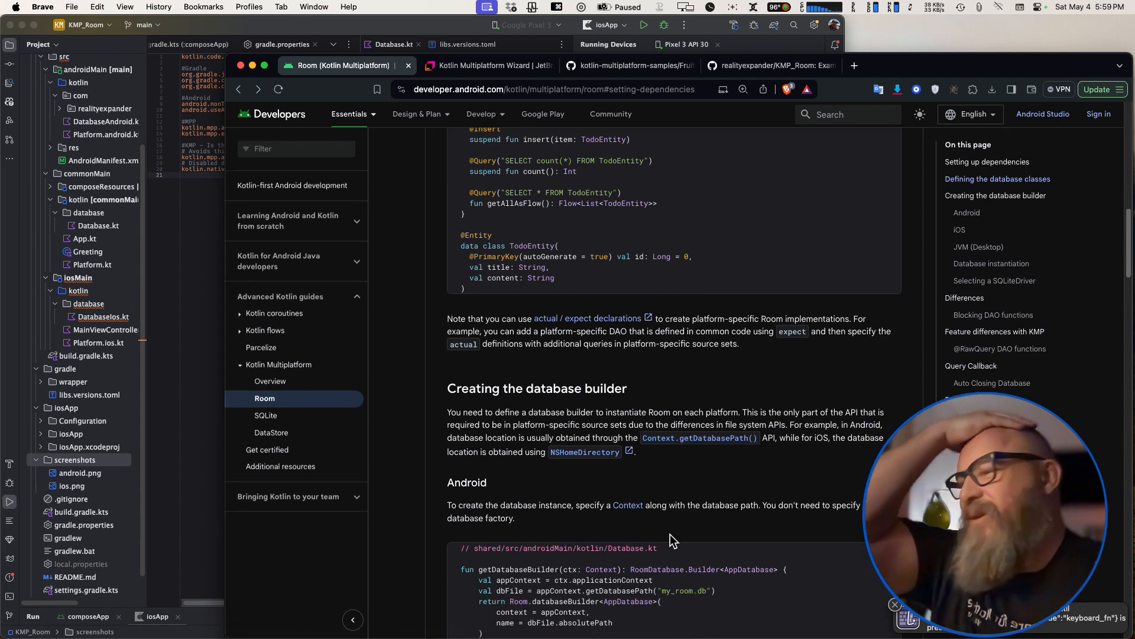
scroll("down", 3)
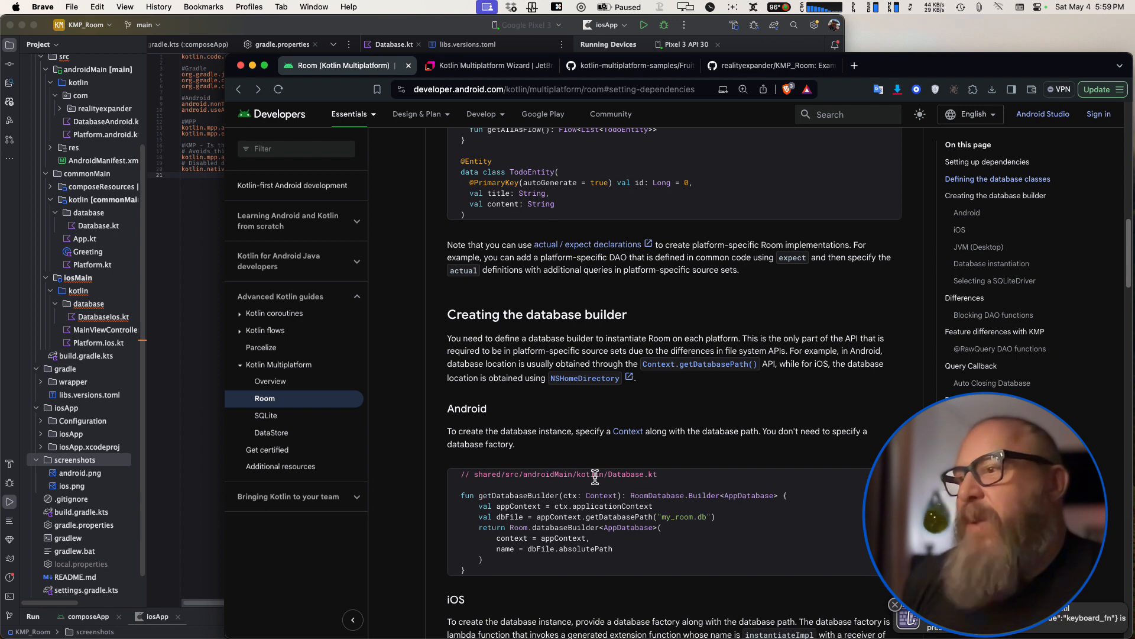
double_click(586, 496)
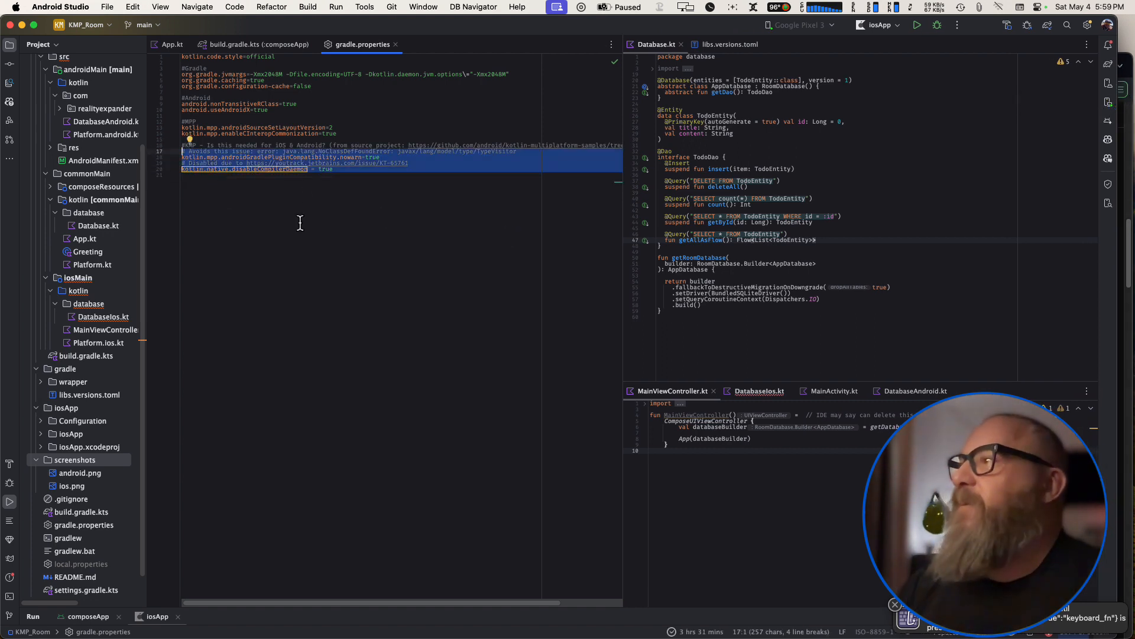
- Show gradle.properties with the iOS compiler-daemon workaround lines deselected
left_click(363, 156)
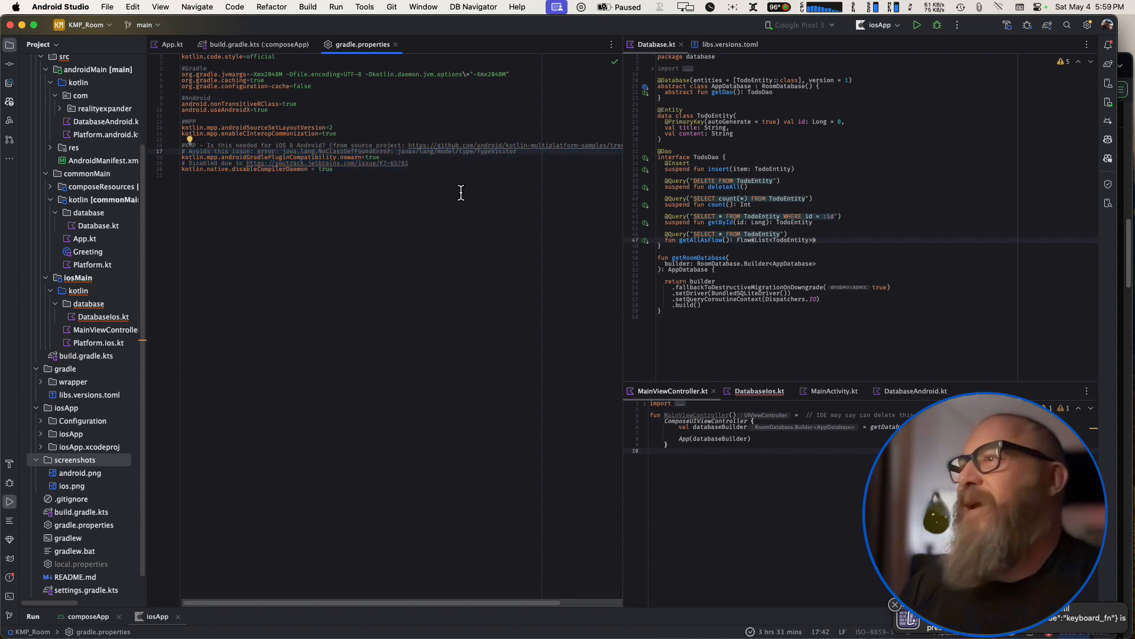
mouse_move(403, 215)
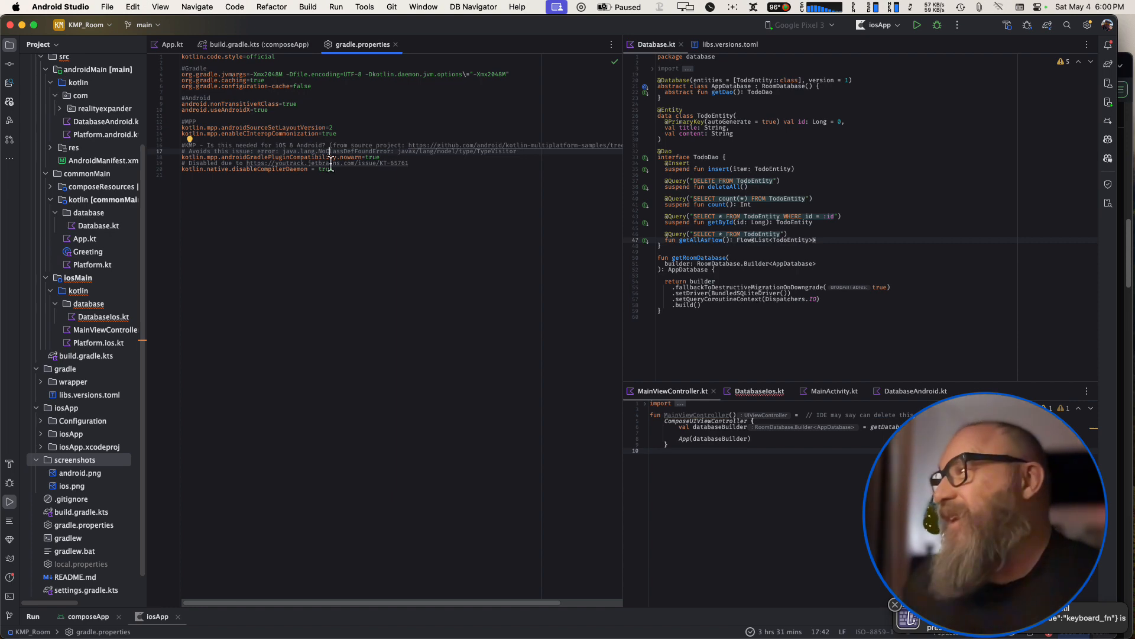
left_click(259, 44)
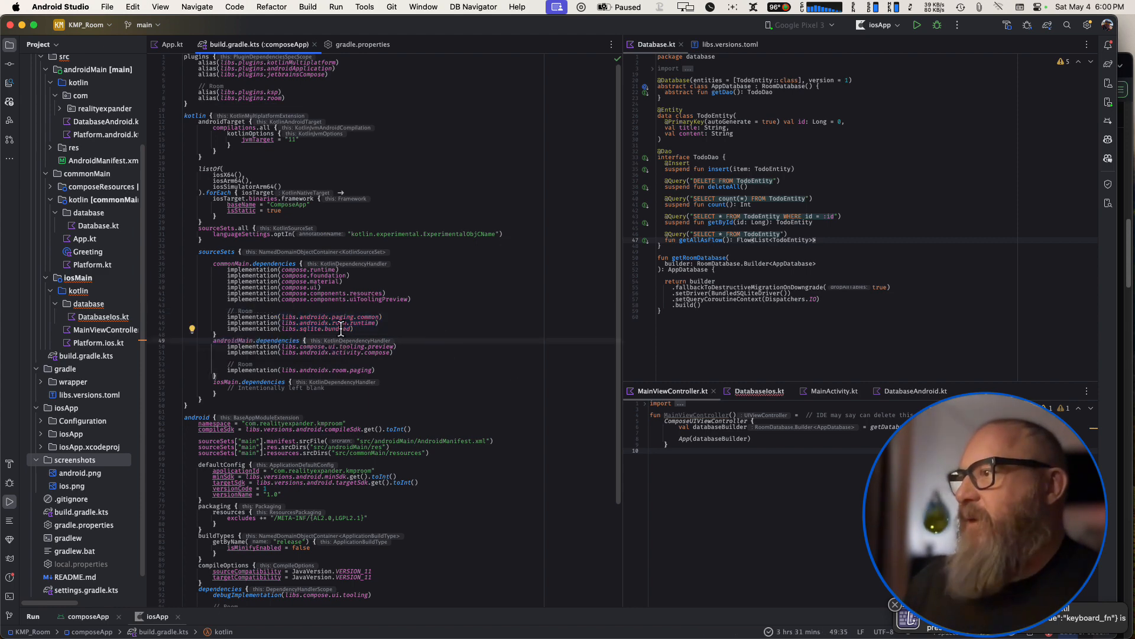
mouse_move(408, 356)
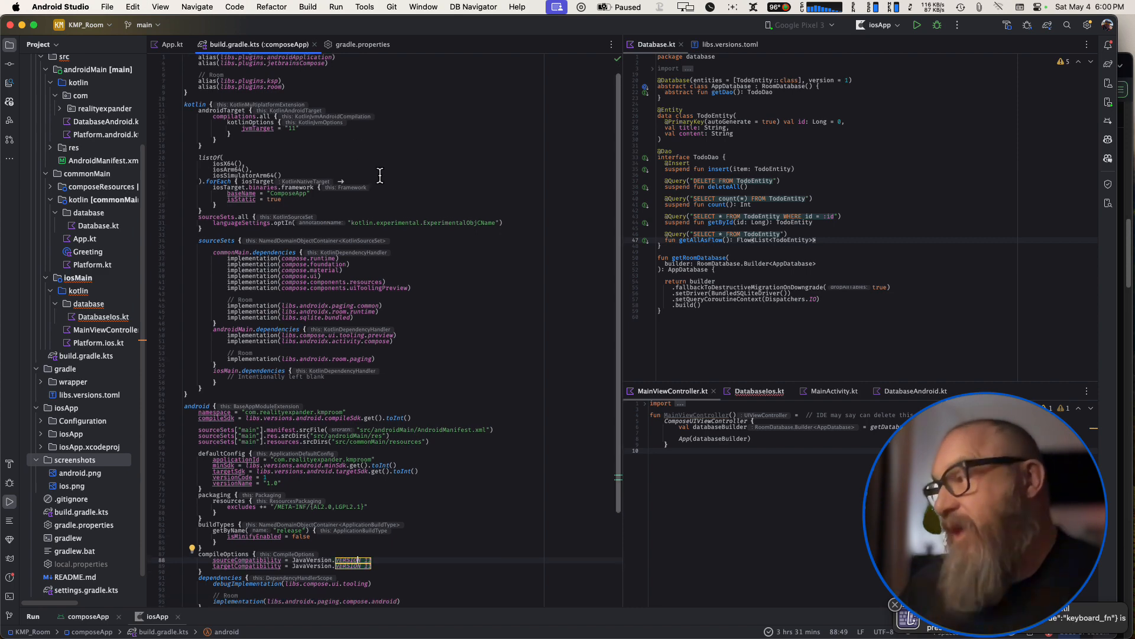
- Scroll the composeApp build script to the Room KSP entries and schemaDirectory
scroll("down", 3)
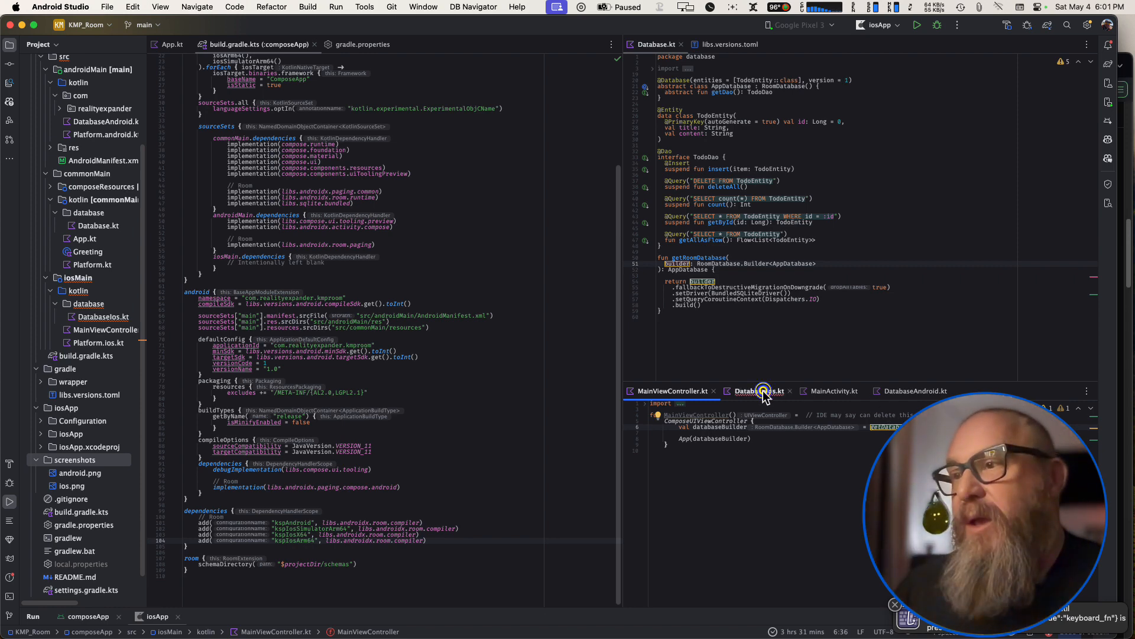
- Compare MainViewController.kt with DatabaseIos.kt, ending on the iOS database builder
left_click(757, 391)
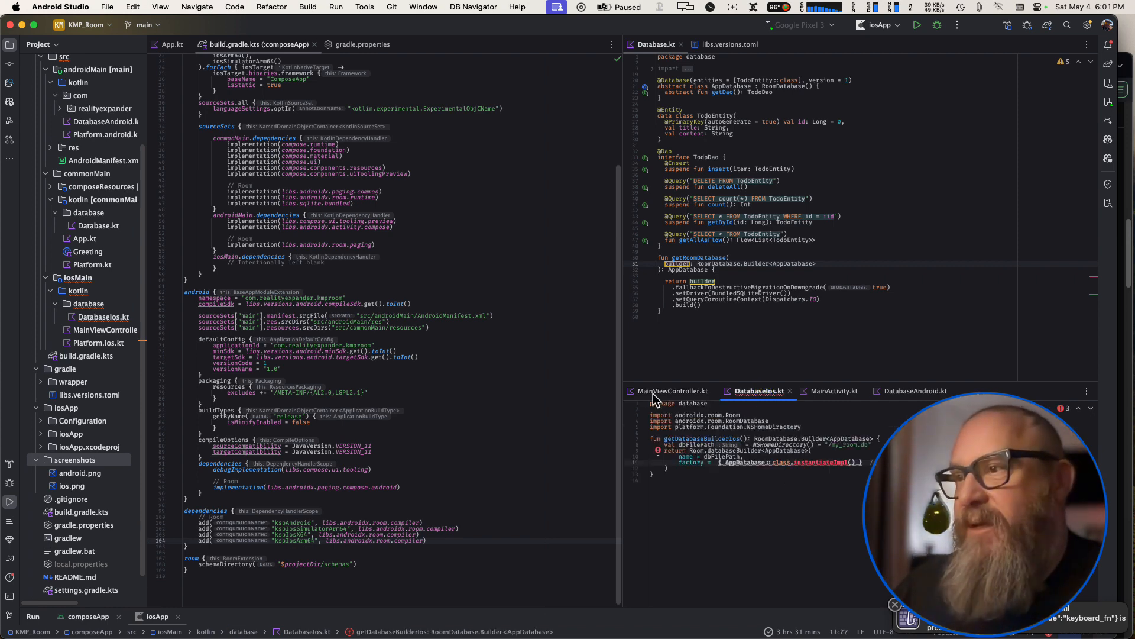
left_click(673, 391)
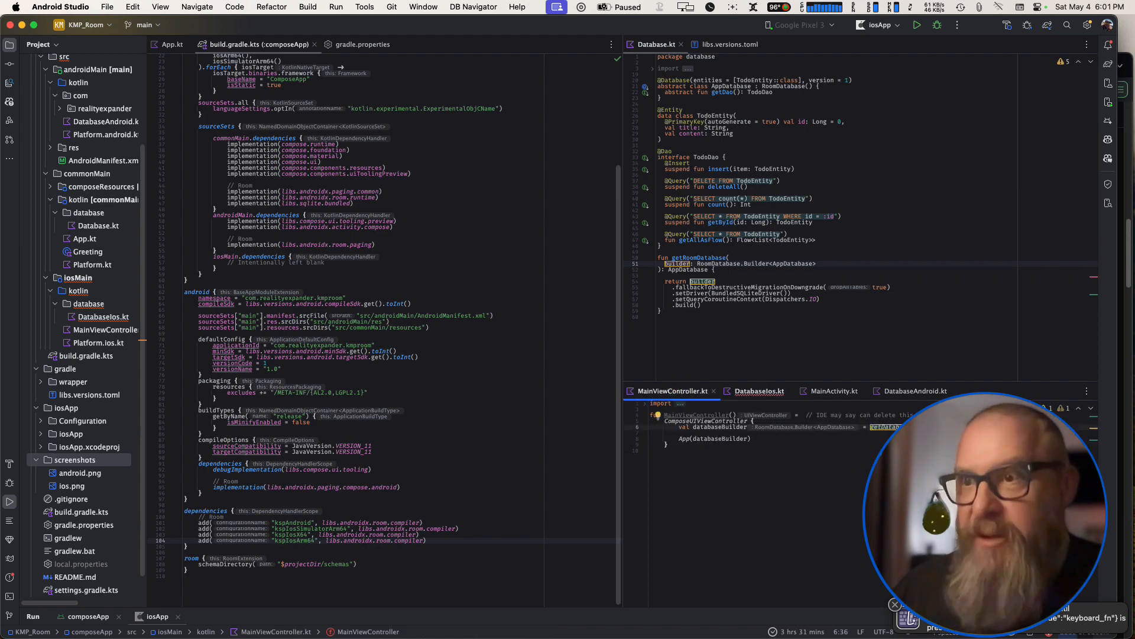
left_click(758, 391)
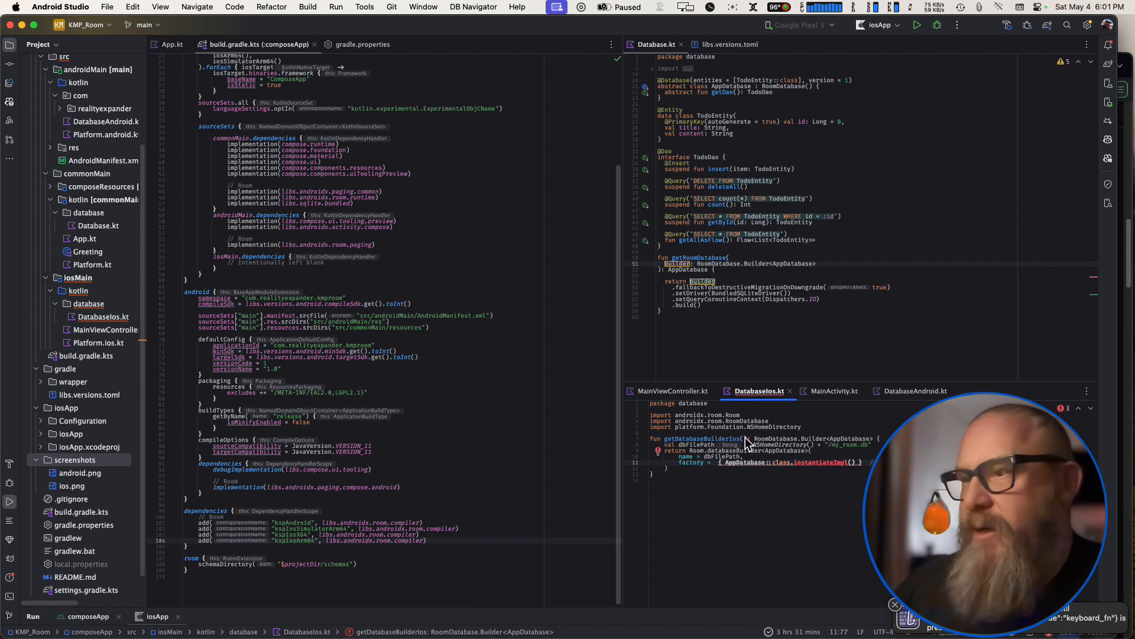
mouse_move(836, 446)
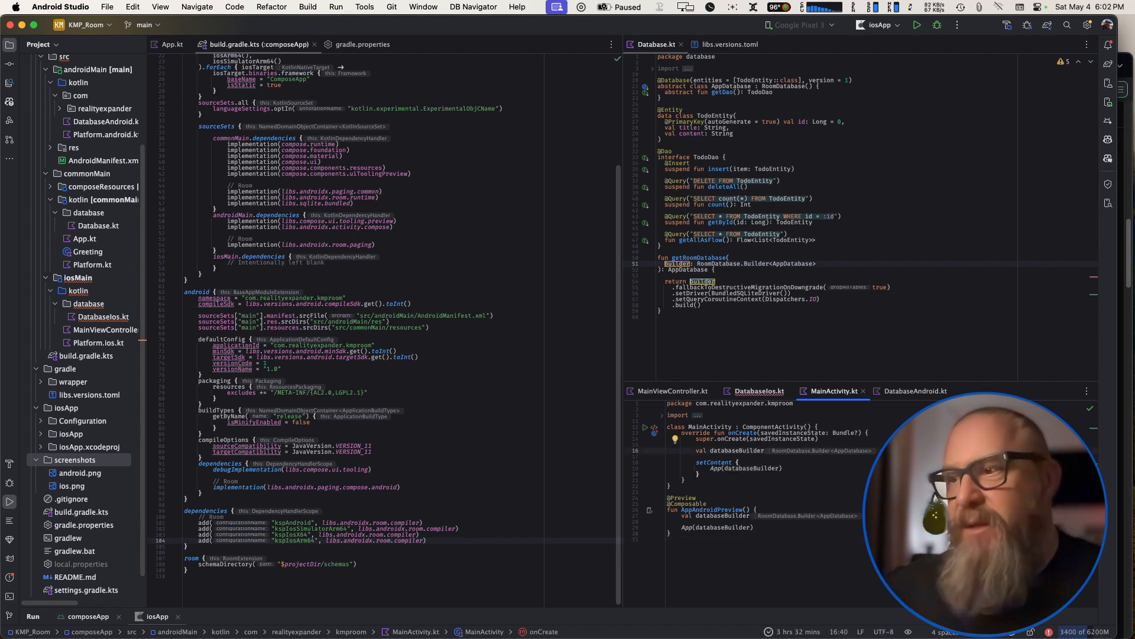
- Compare MainActivity.kt with DatabaseAndroid.kt, ending on the Android database builder
left_click(914, 392)
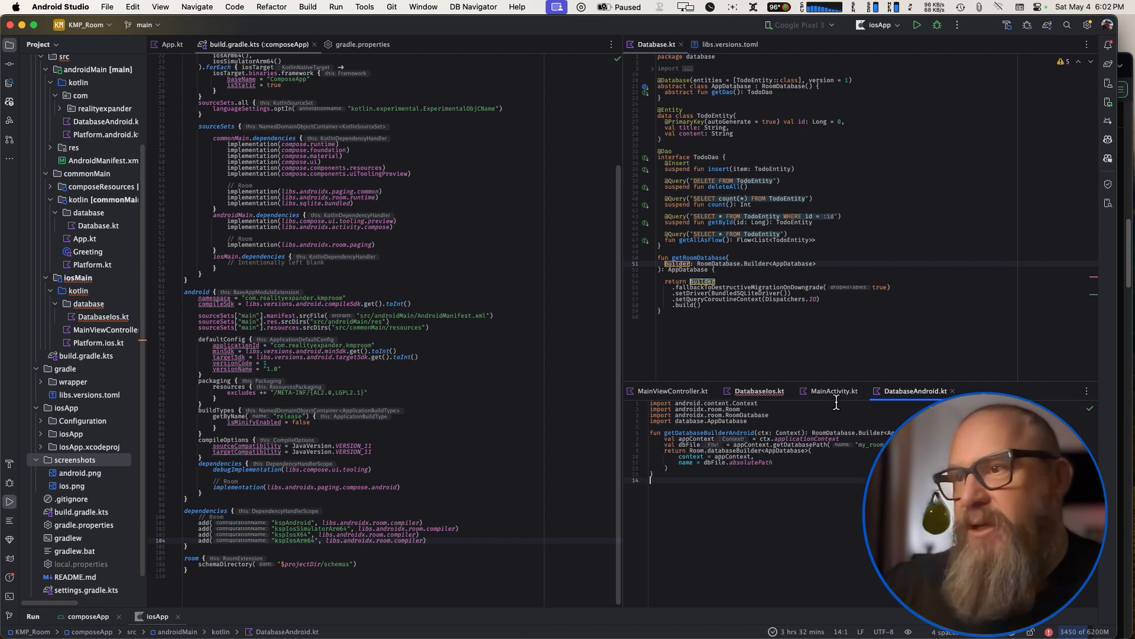
left_click(832, 392)
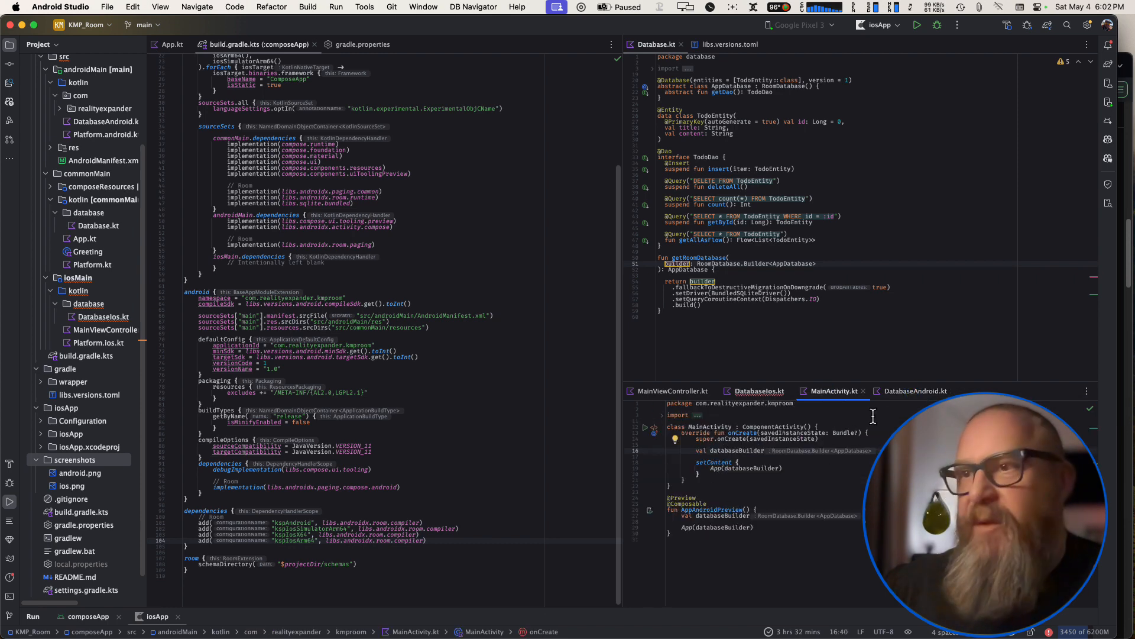
left_click(915, 391)
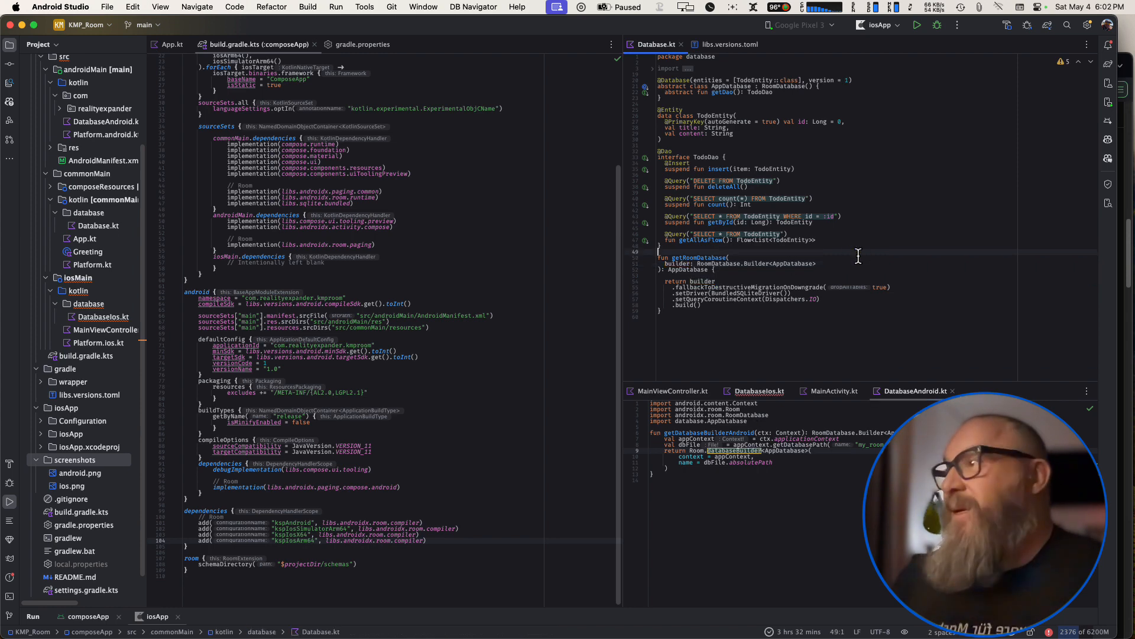
- Show App.kt, where the App composable builds the Room database and DAO
left_click(171, 44)
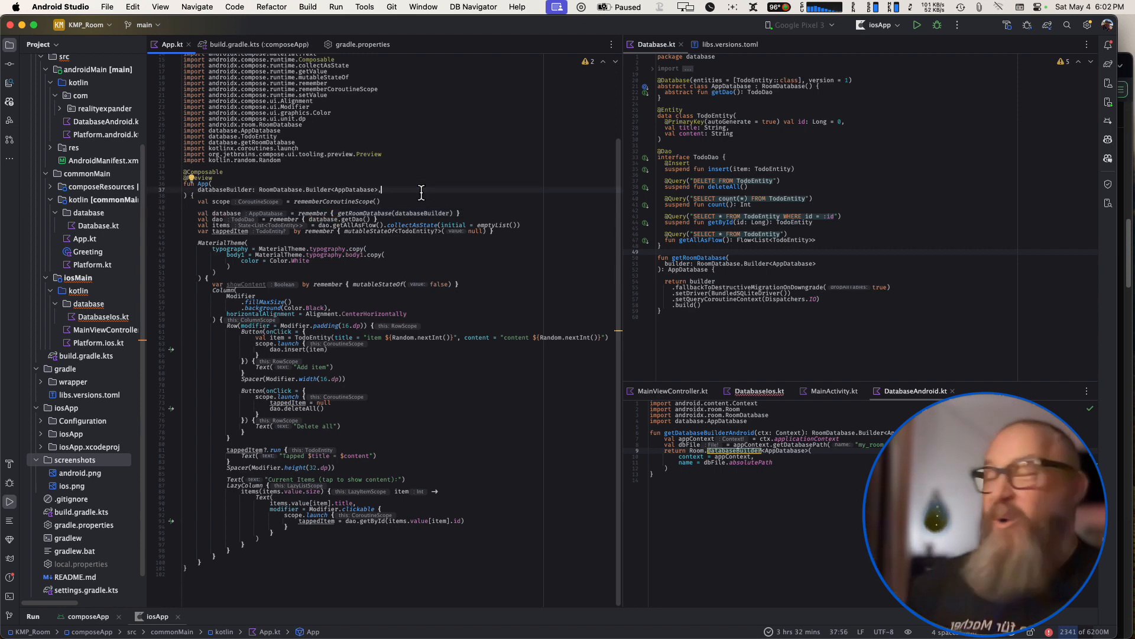
mouse_move(428, 262)
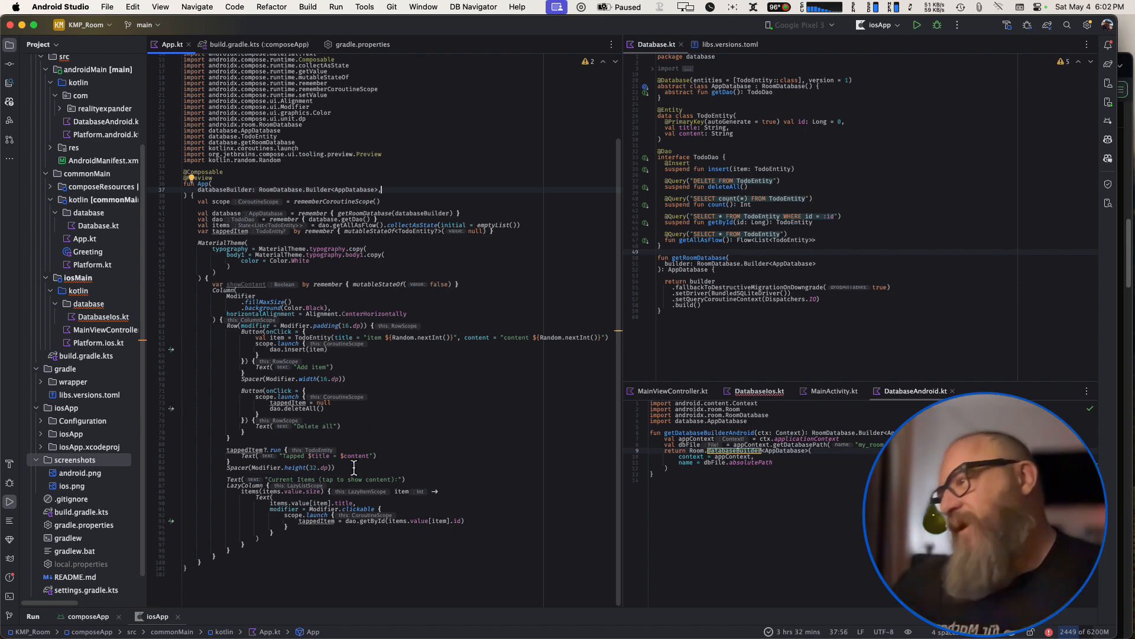
mouse_move(523, 313)
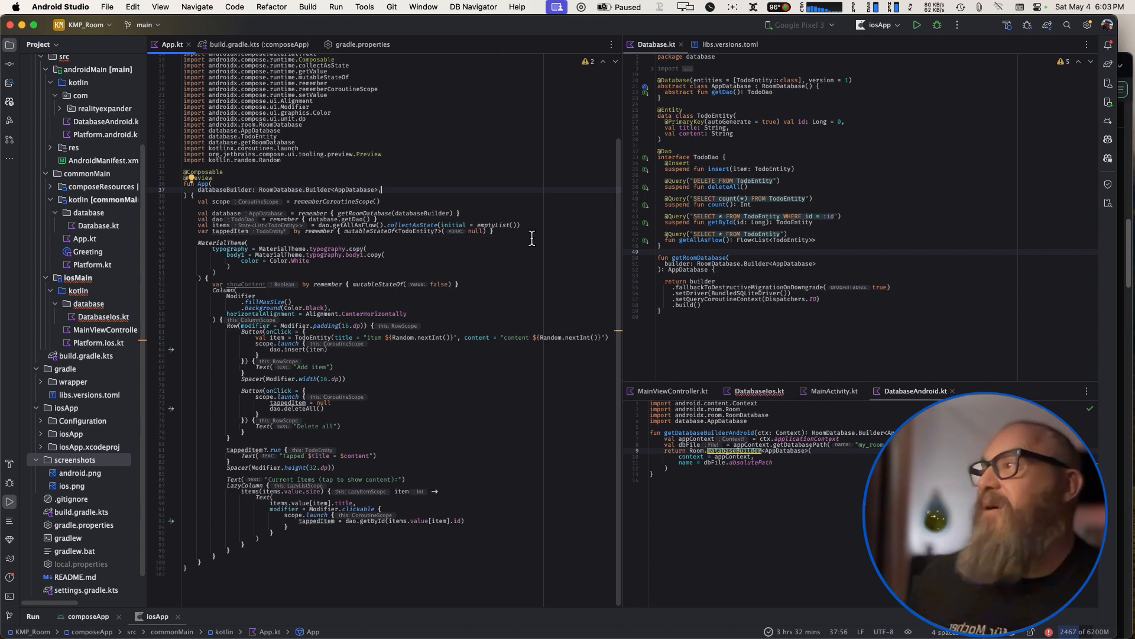
mouse_move(403, 283)
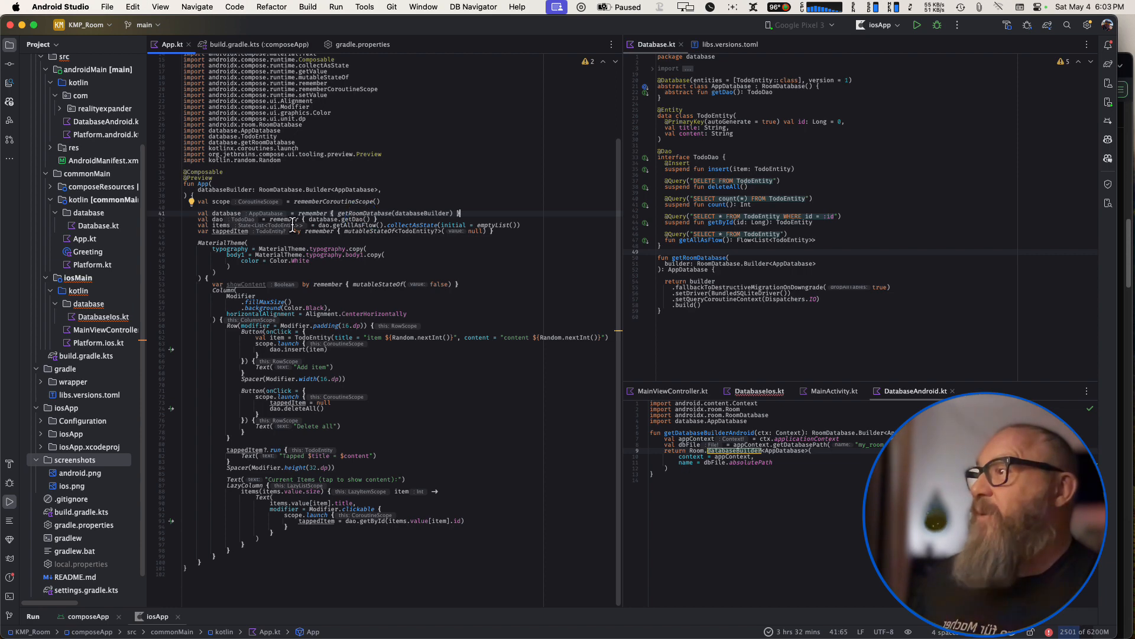
mouse_move(418, 247)
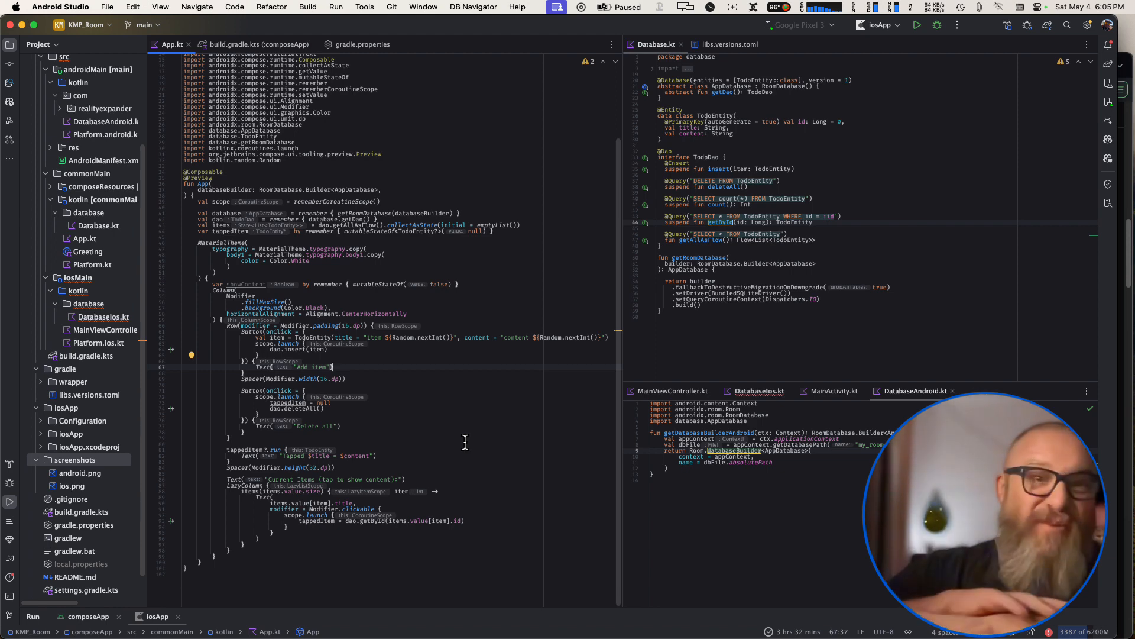
mouse_move(460, 382)
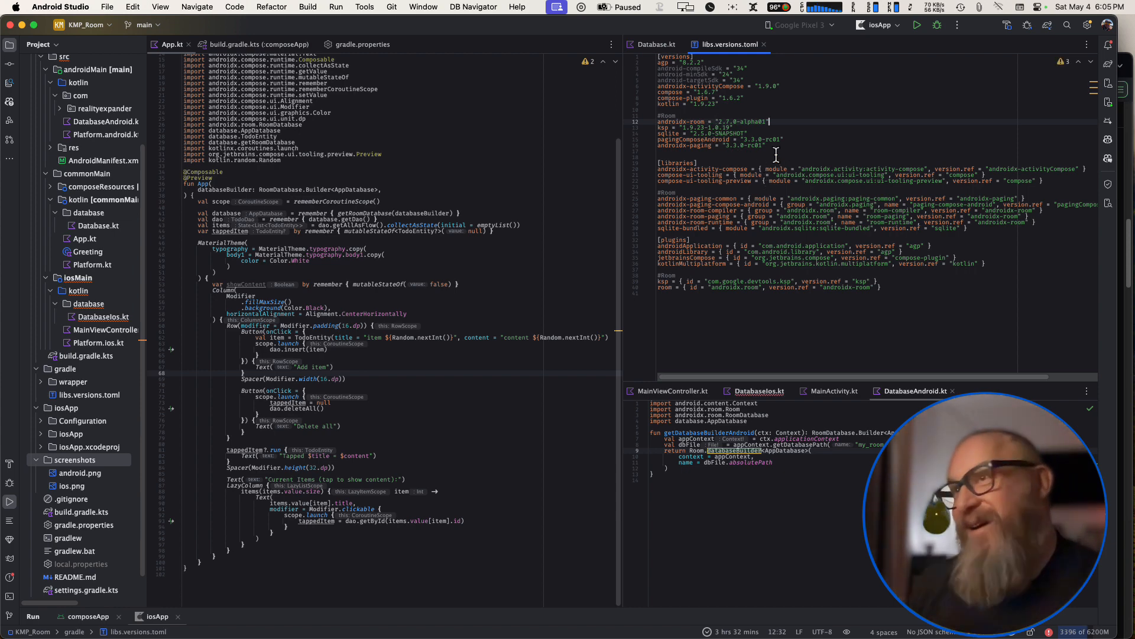
left_click_drag(770, 121, 770, 144)
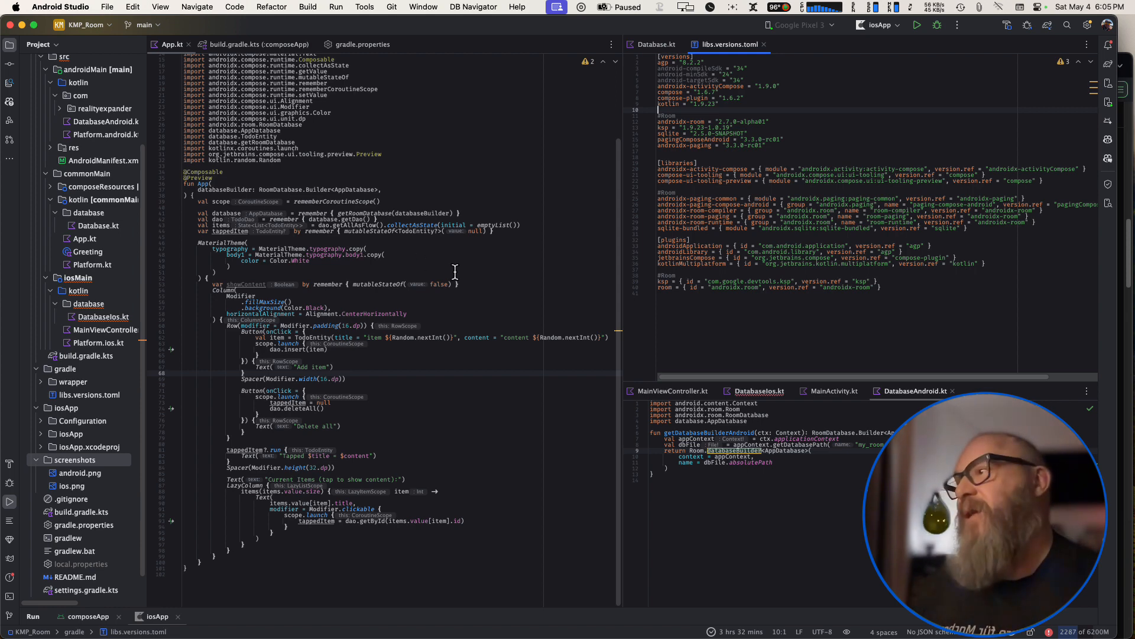
mouse_move(474, 286)
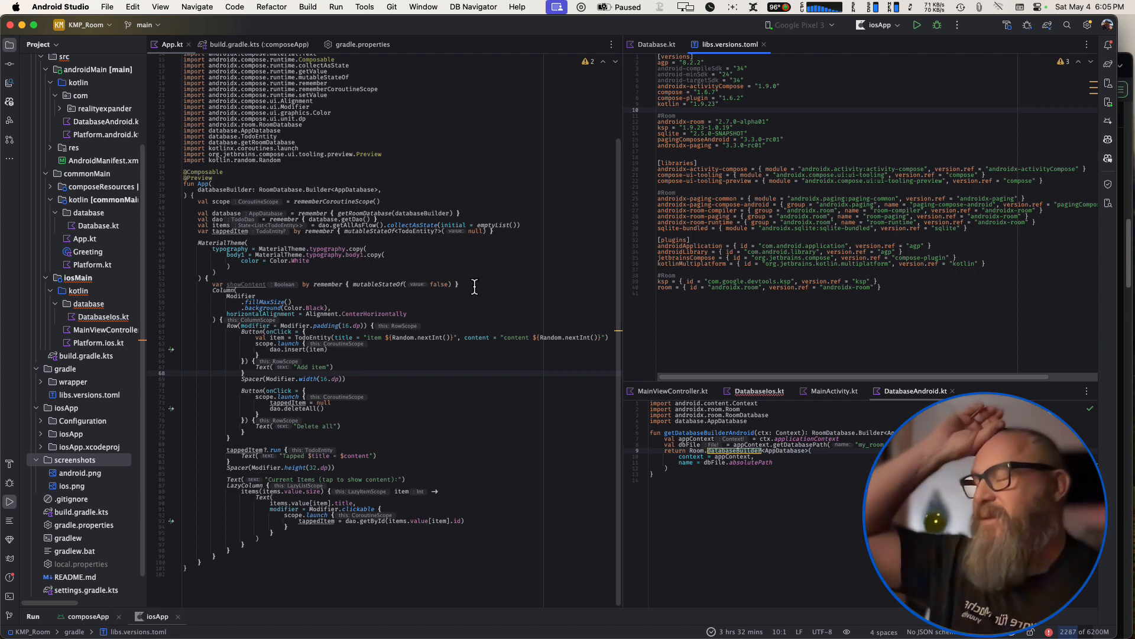